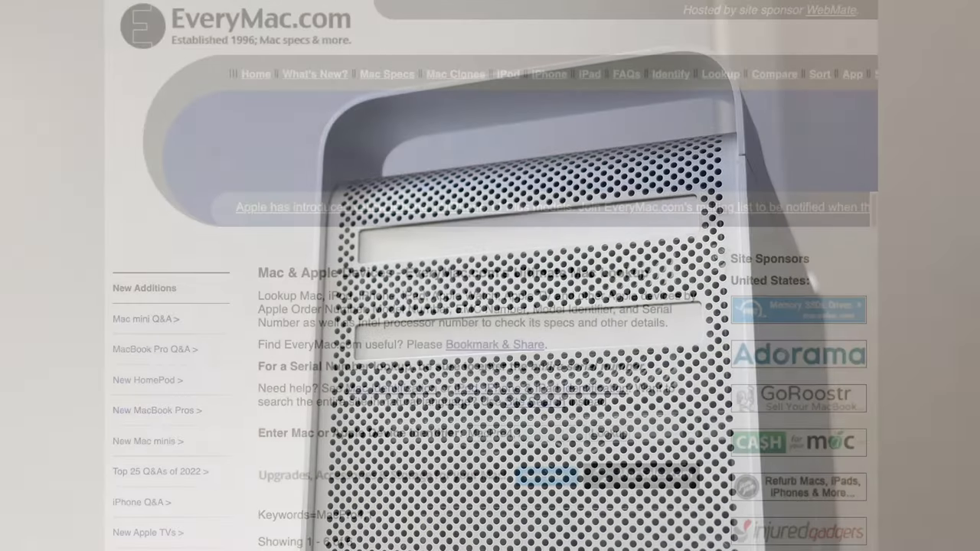
Scroll the EveryMac MacPro4,1 results down to the Quad Core and Eight Core 2009 listings
scroll("down", 3)
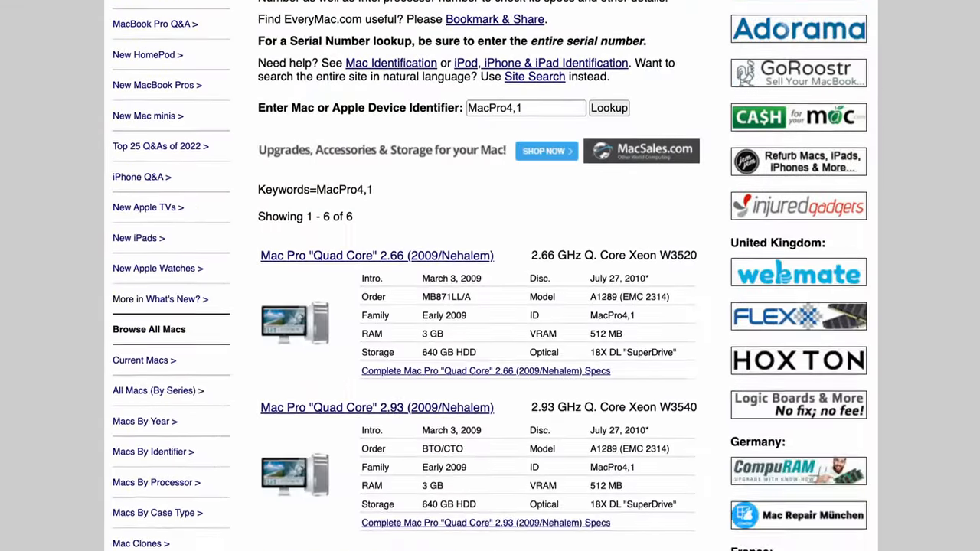
scroll("down", 3)
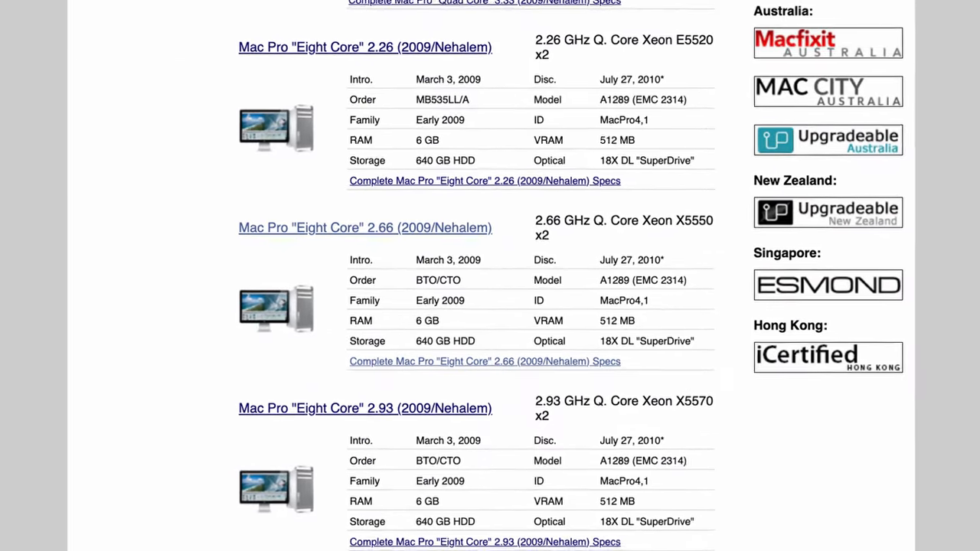
scroll("down", 3)
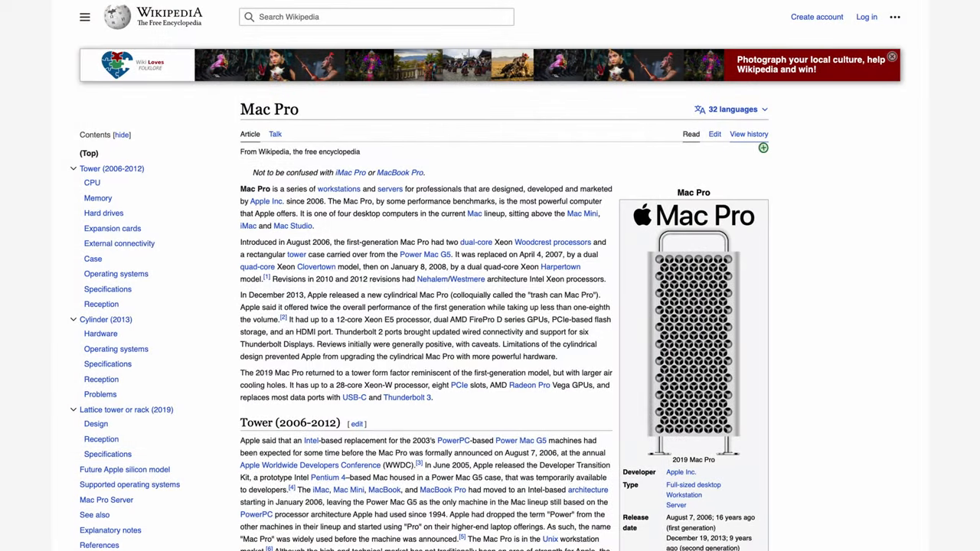
Scroll the Wikipedia Mac Pro article past Hardware and Operating systems to the Specifications table
scroll("down", 3)
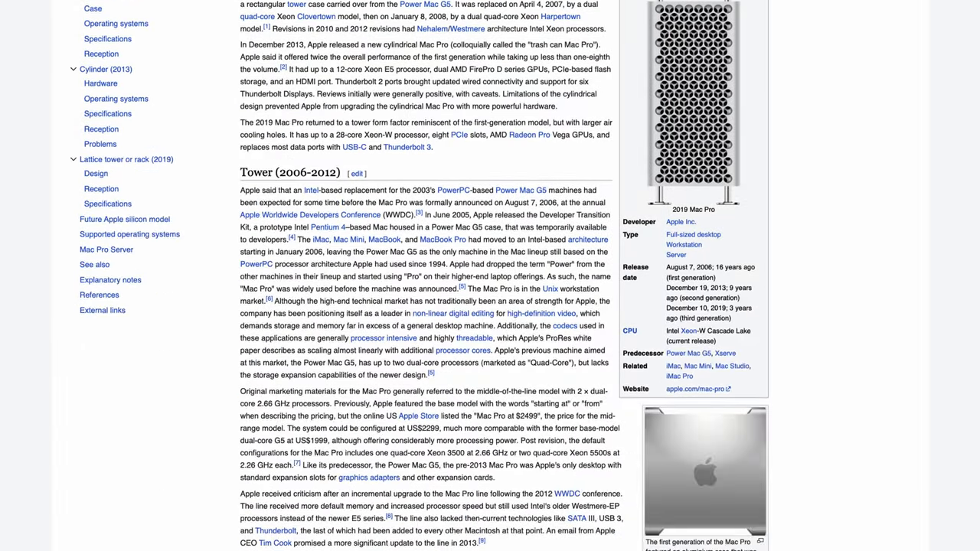
scroll("down", 3)
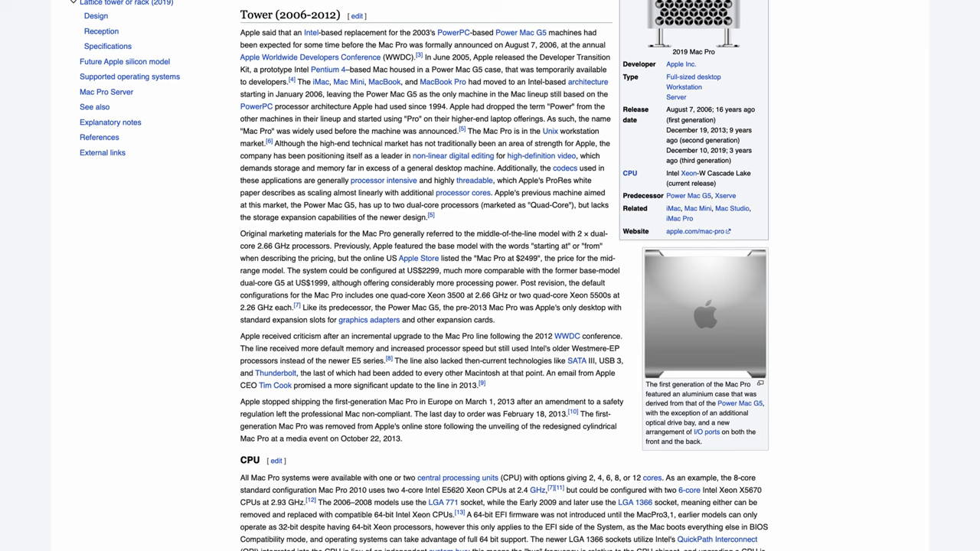
scroll("down", 3)
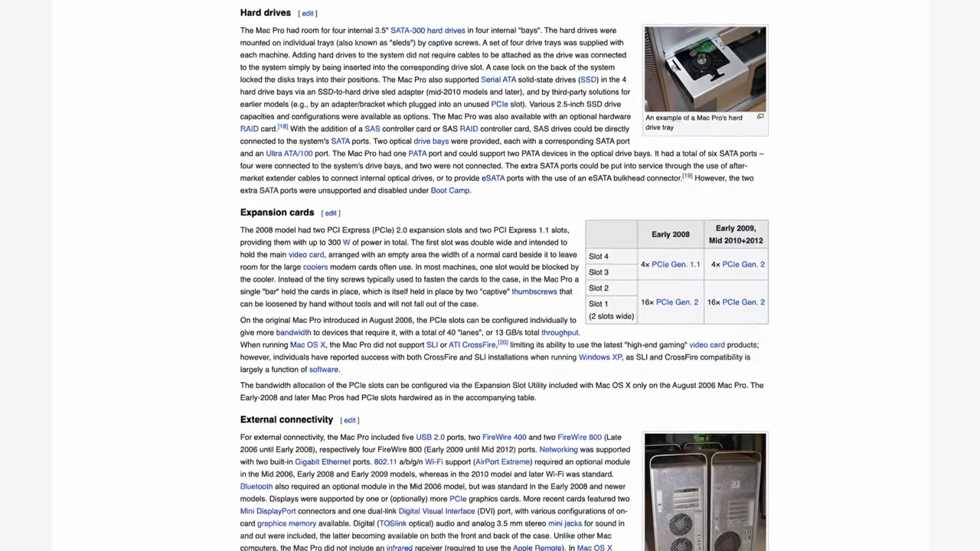
scroll("down", 3)
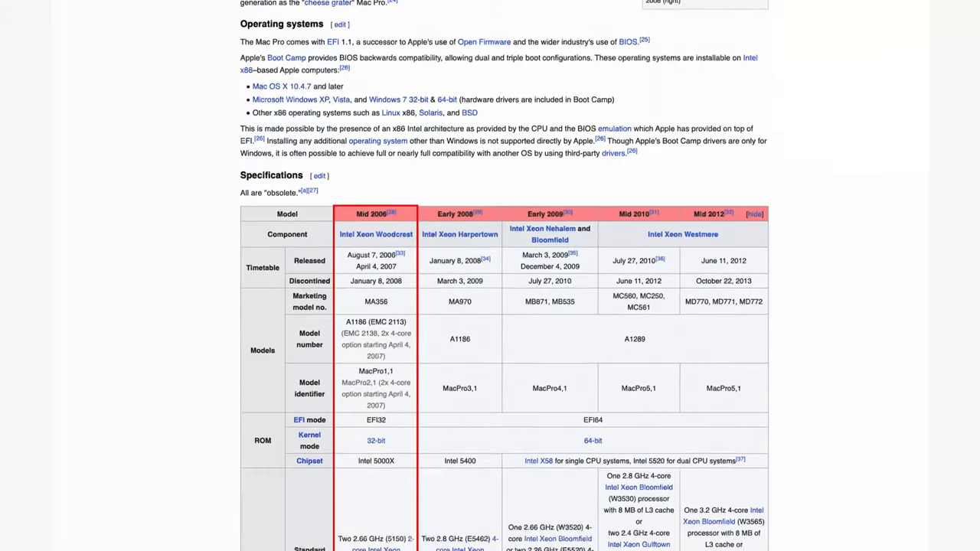
scroll("down", 3)
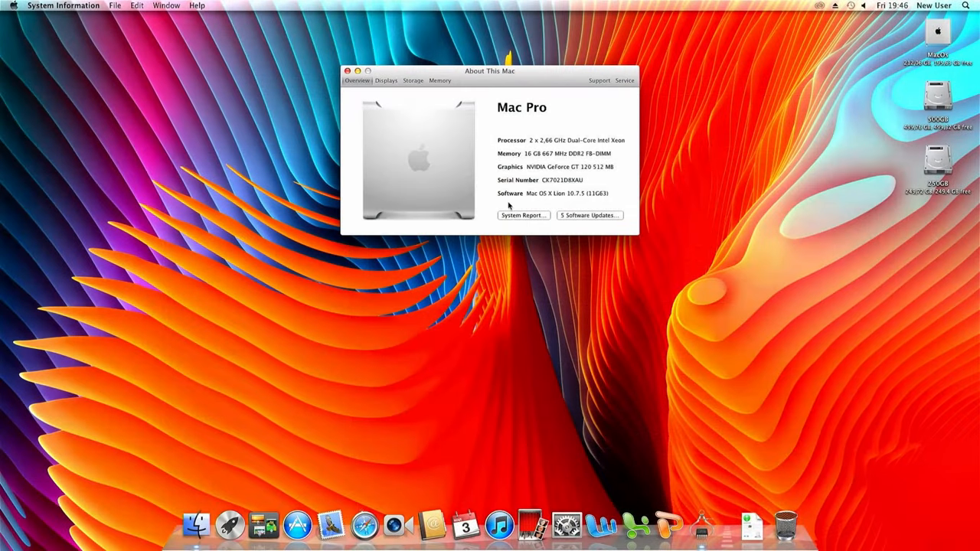
View the System Report's Hardware Overview showing MacPro1,1, then close the Mac information windows
left_click(524, 215)
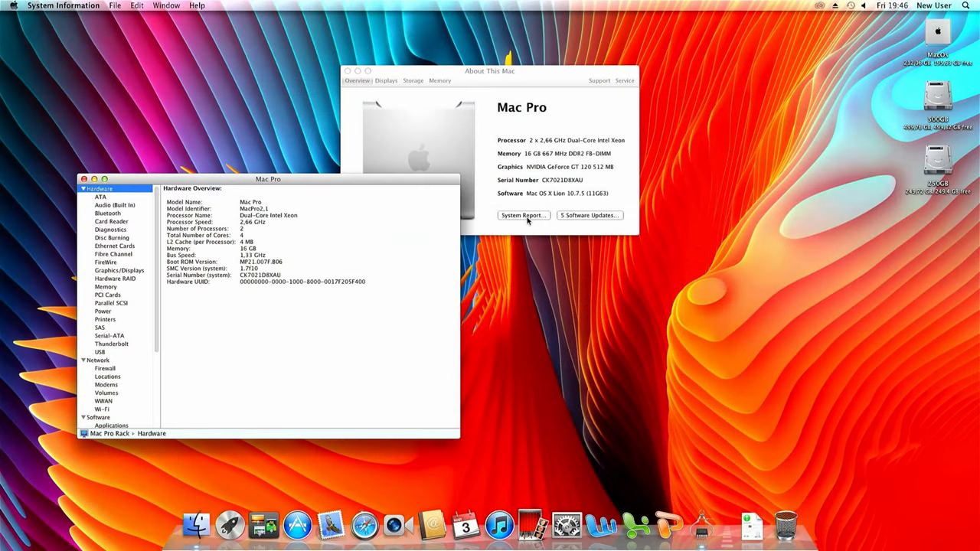
mouse_move(279, 217)
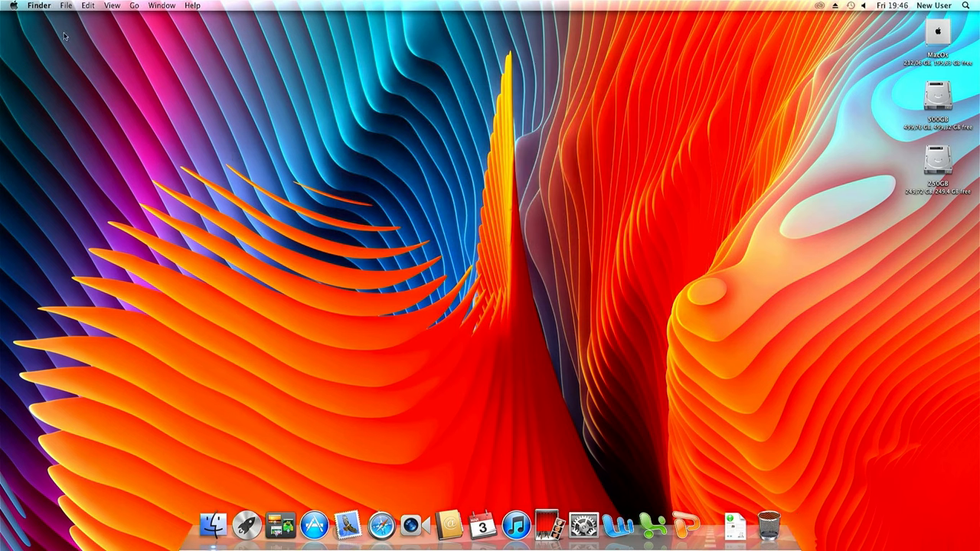
left_click(12, 7)
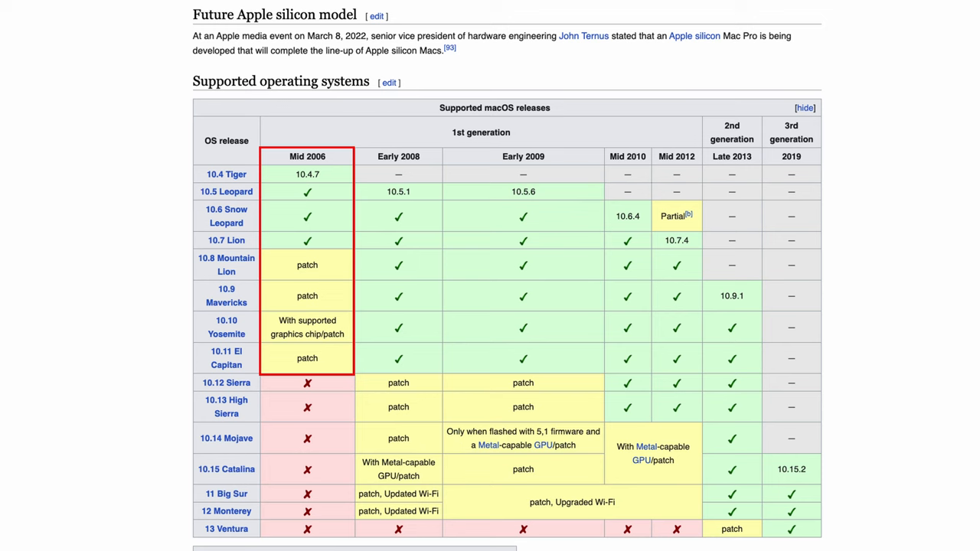
Scroll to the Supported operating systems table showing the Mid 2006 Mac Pro column
scroll("down", 3)
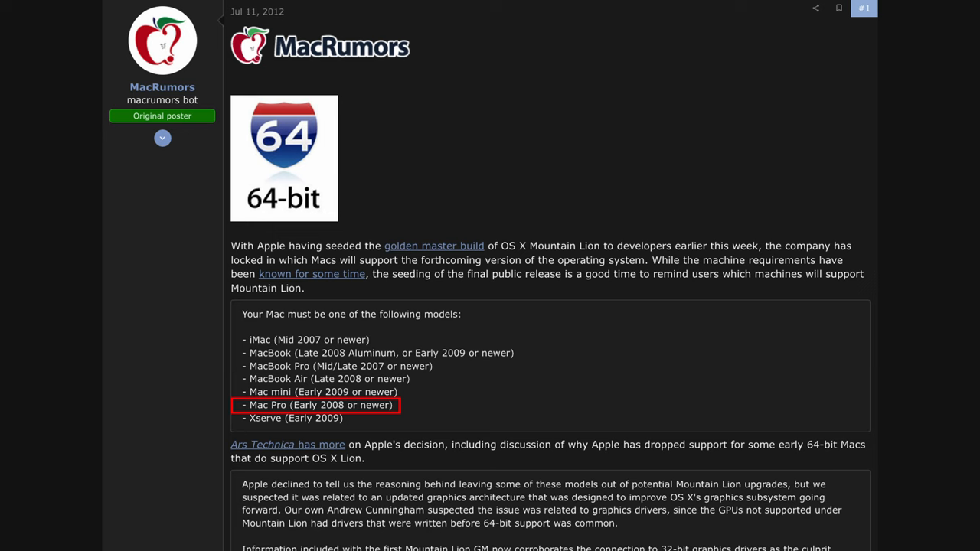
Scroll the MacRumors Mountain Lion article to the Mac Pro Early 2008-or-newer requirement
scroll("down", 3)
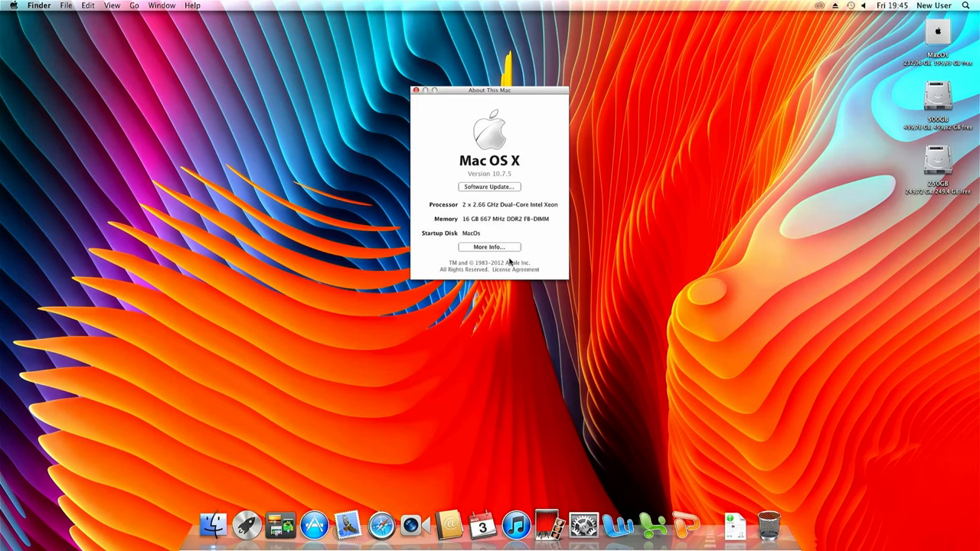
Review the Storage and Memory tabs in More Info, return to Overview and reopen the System Report
left_click(489, 246)
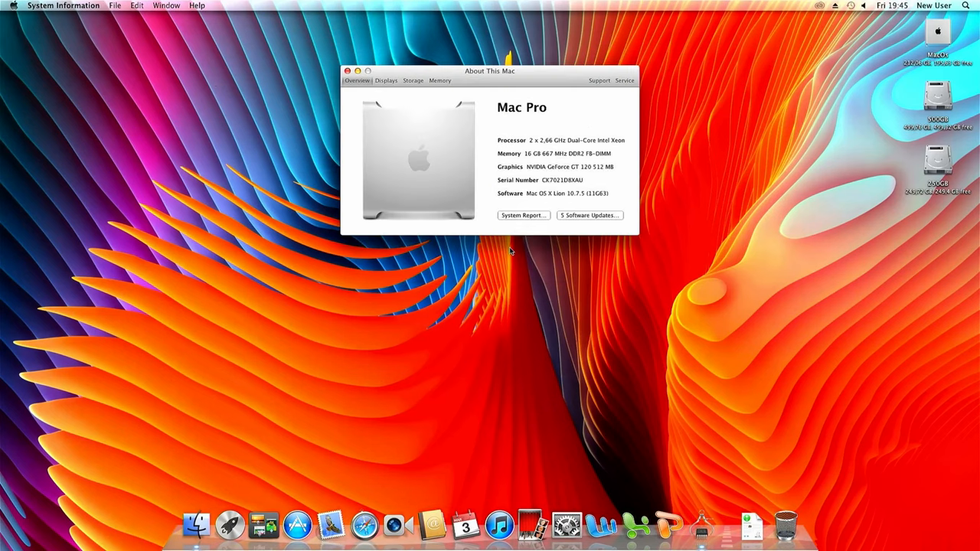
mouse_move(423, 102)
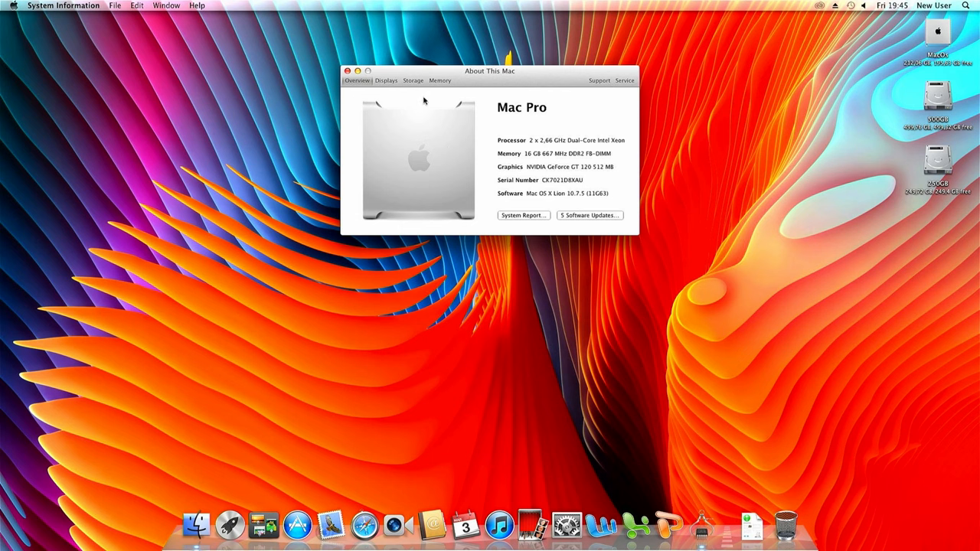
left_click(414, 79)
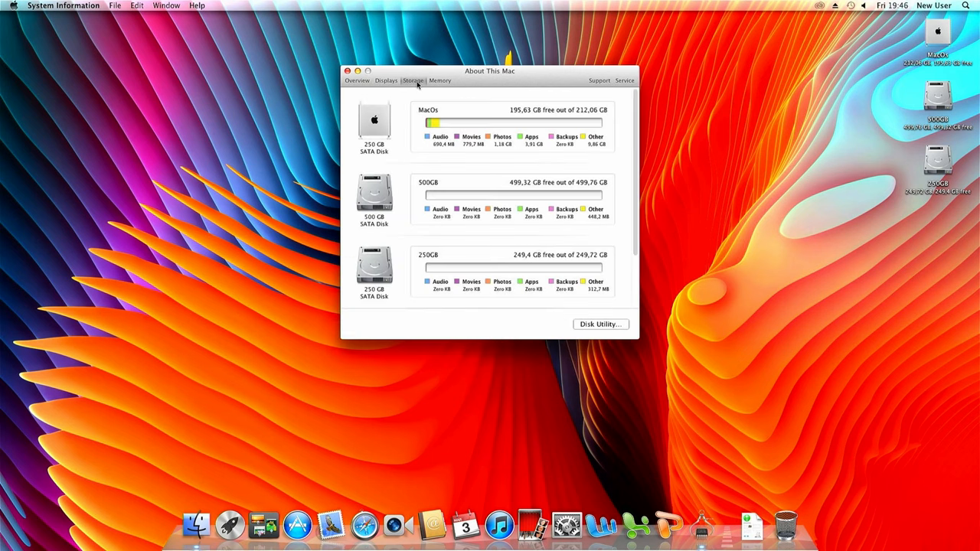
mouse_move(442, 84)
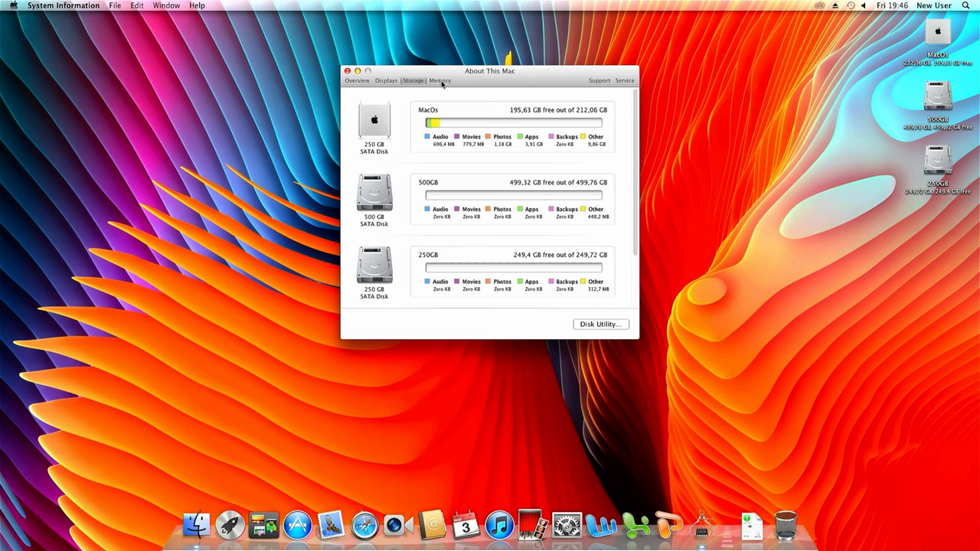
left_click(439, 80)
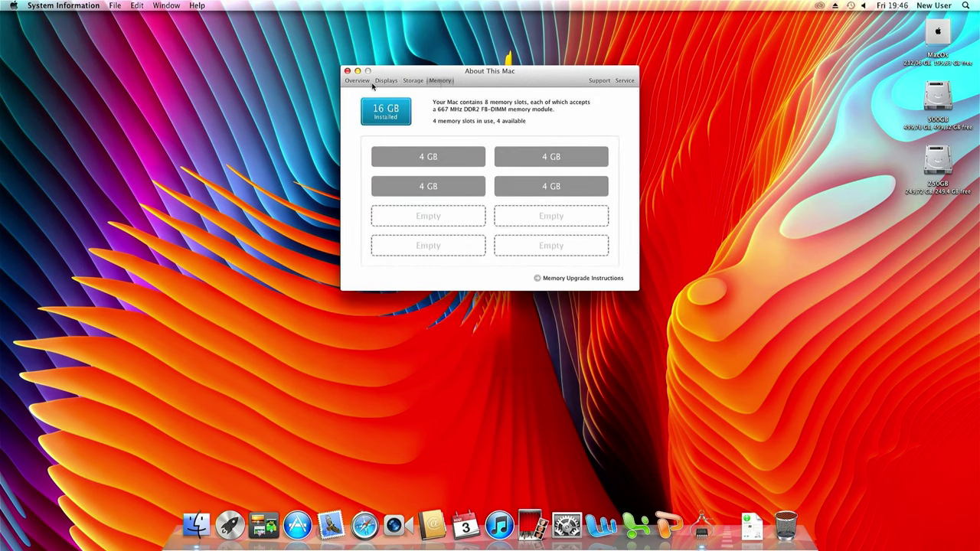
left_click(357, 80)
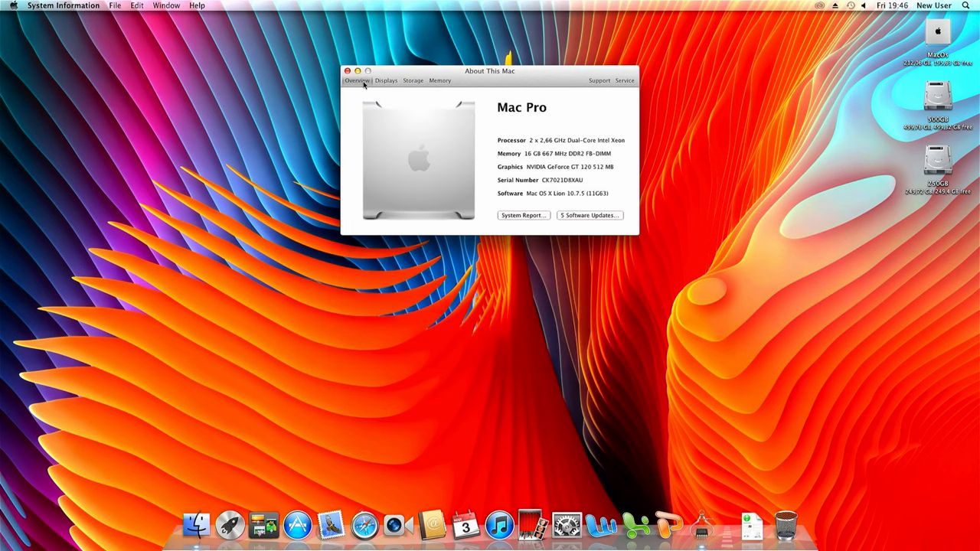
mouse_move(499, 196)
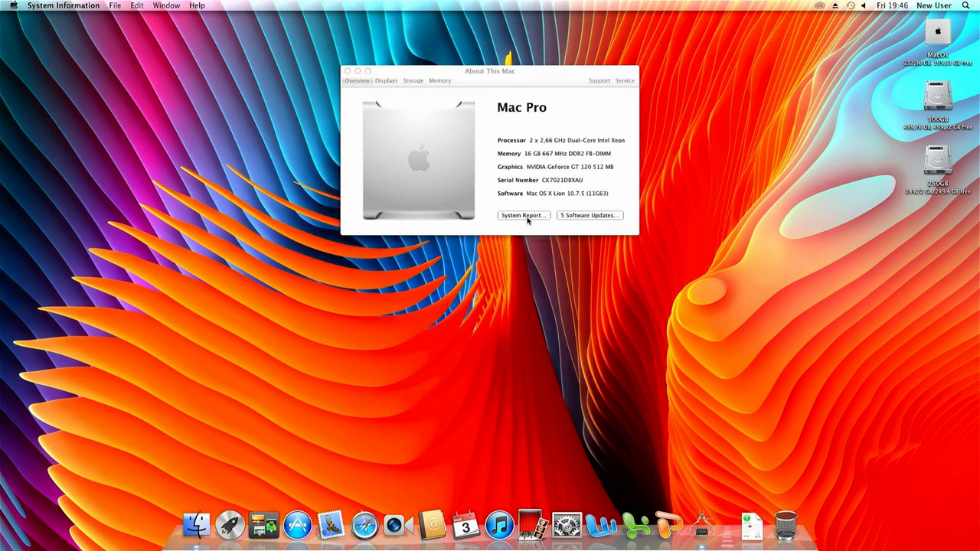
left_click(524, 214)
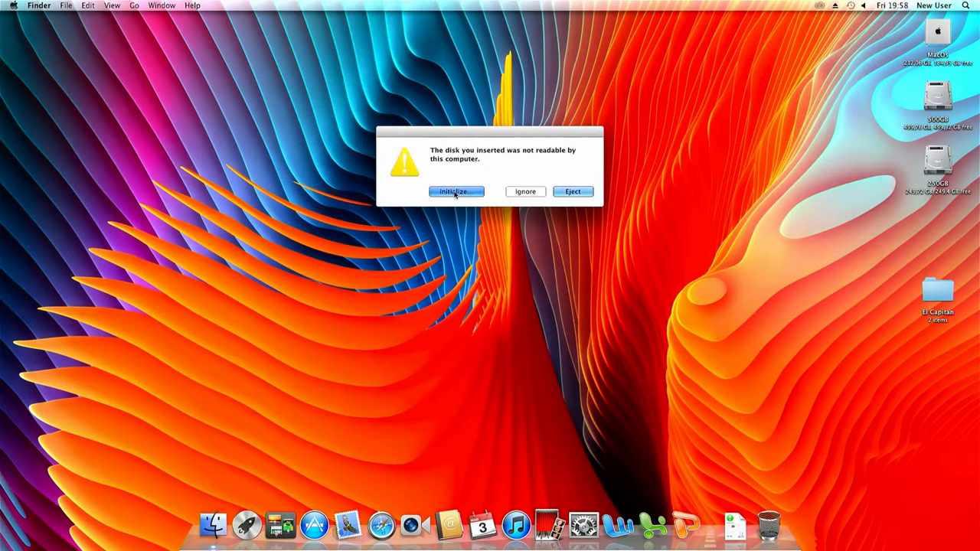
Initialize the unreadable disk and set up the PNY 250GB SSD erase as Mac OS Extended (Journaled) named SSD
left_click(457, 192)
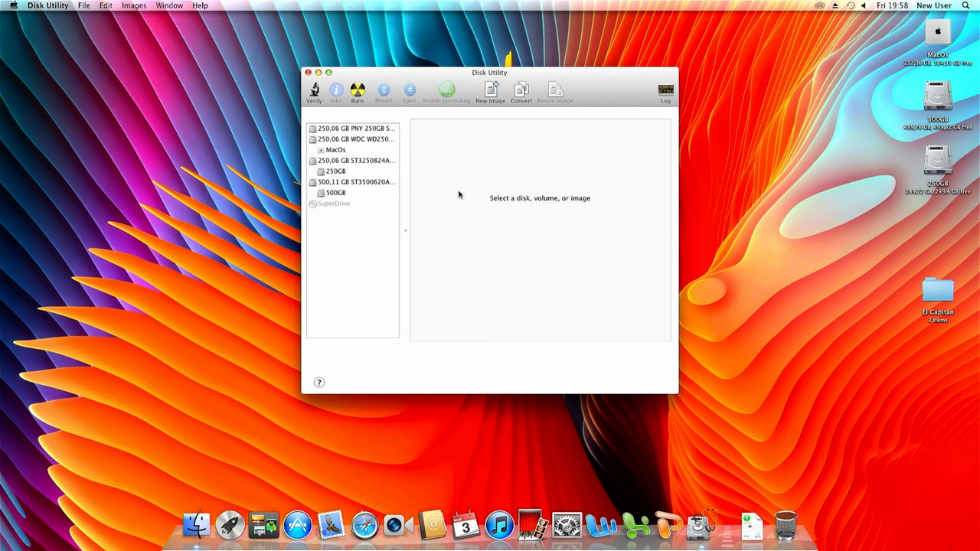
left_click(353, 129)
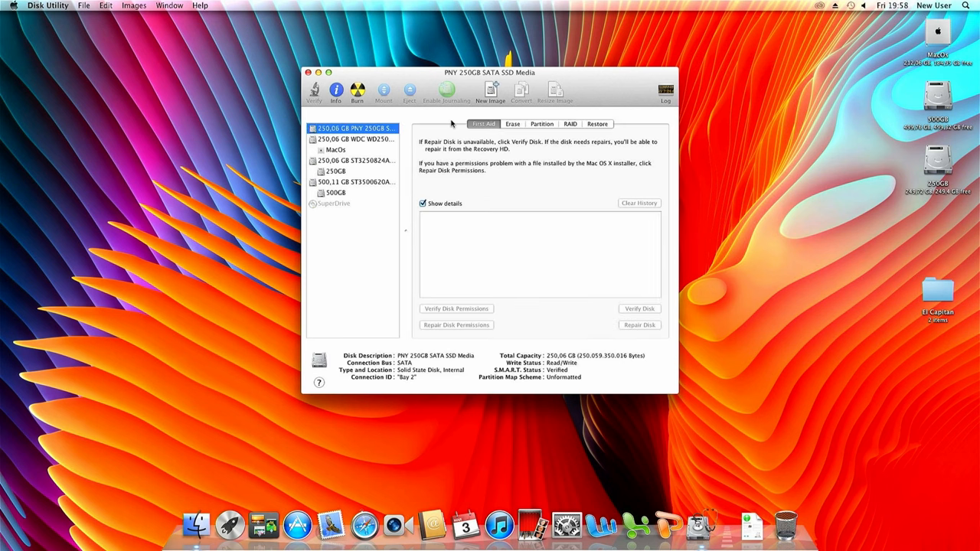
left_click(512, 124)
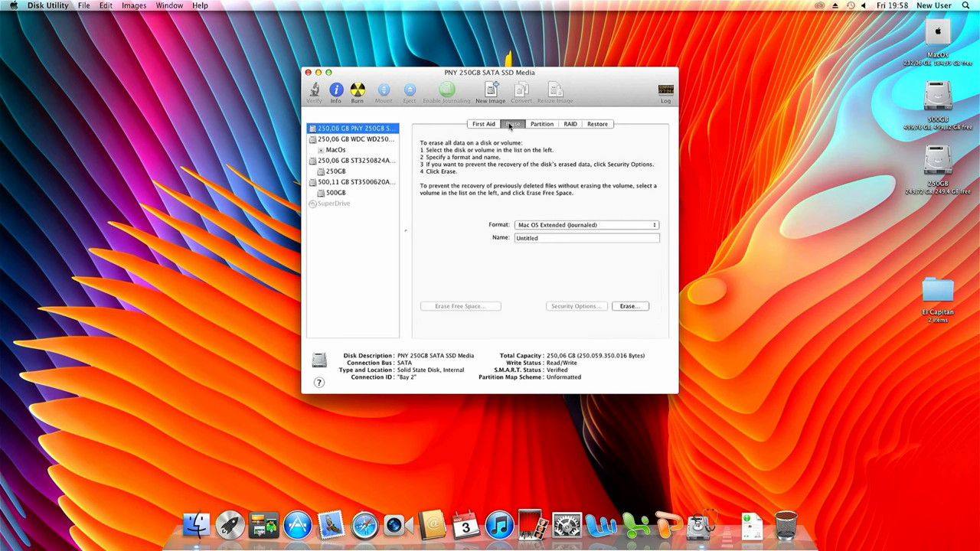
left_click(587, 238)
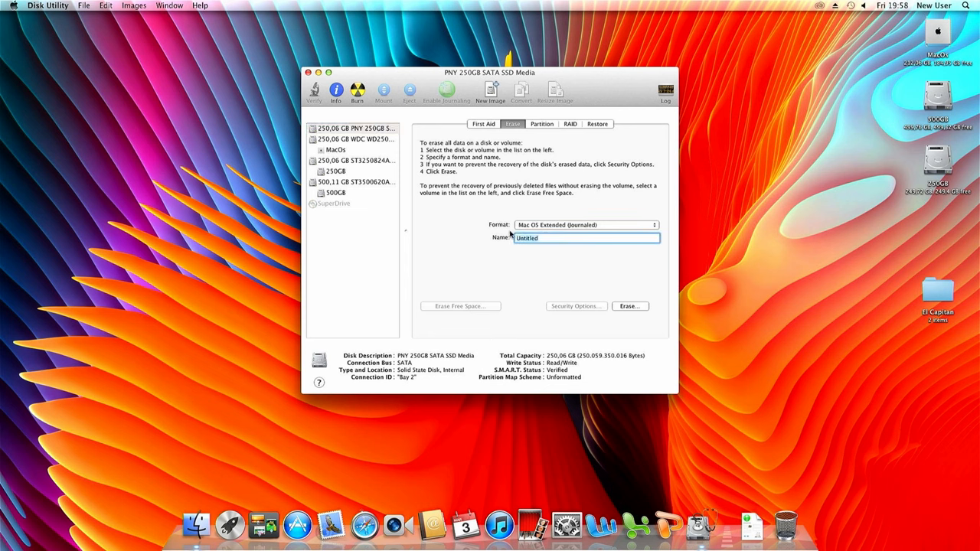
type("SSD")
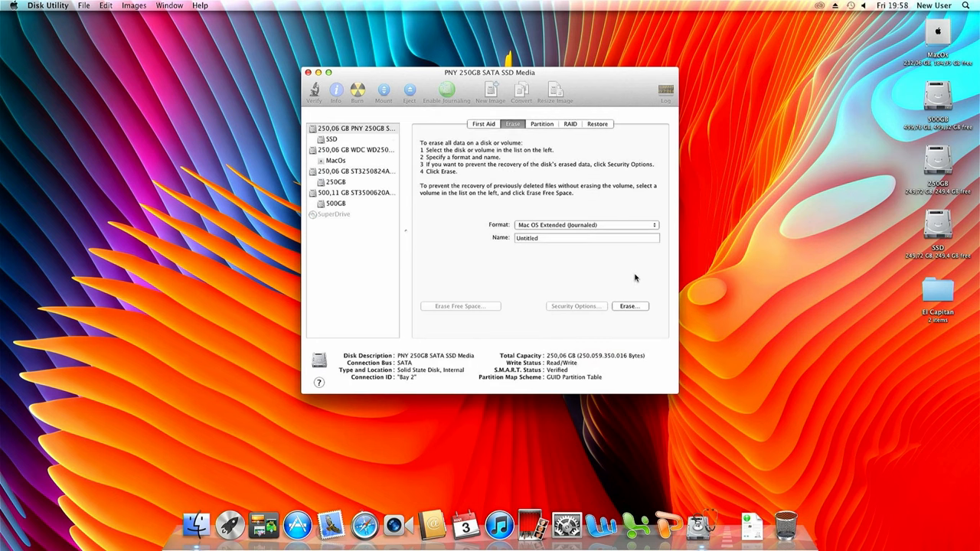
mouse_move(380, 93)
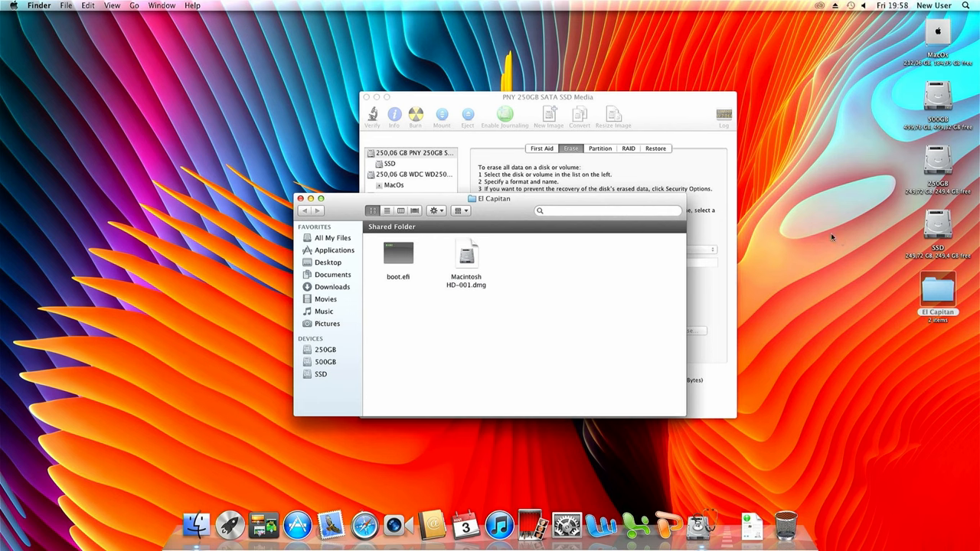
Drag Macintosh HD-001.dmg from Finder into Disk Utility's sidebar and show its Restore options
left_click_drag(493, 199, 211, 134)
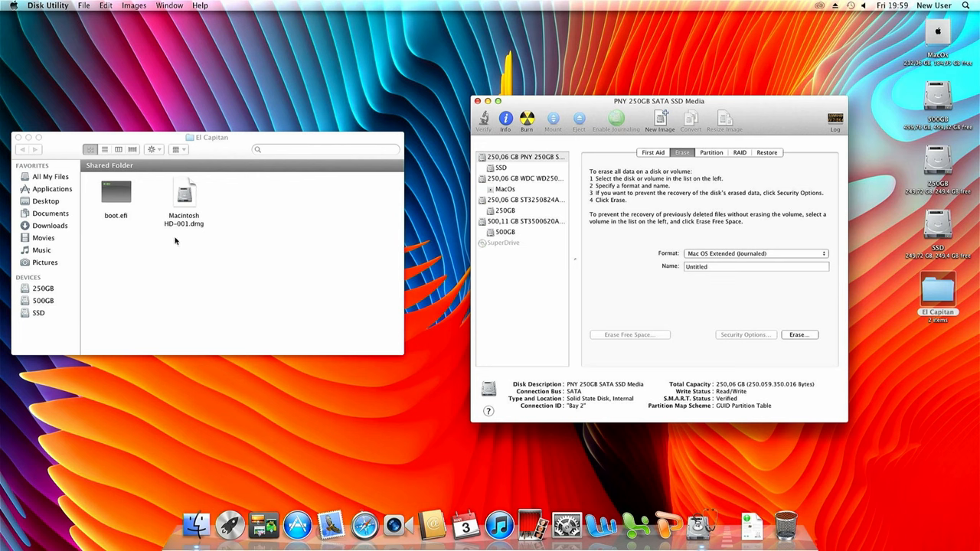
left_click_drag(184, 200, 469, 299)
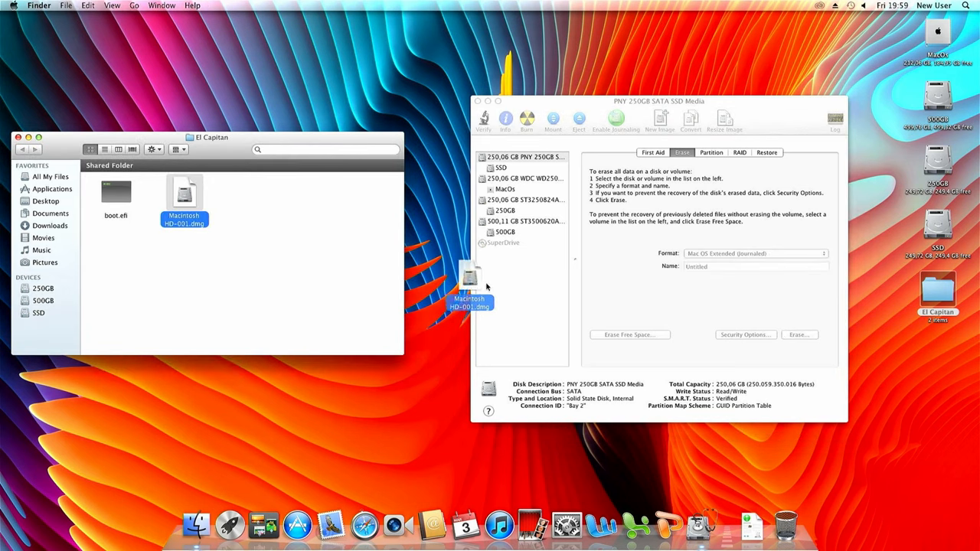
left_click_drag(469, 298, 524, 263)
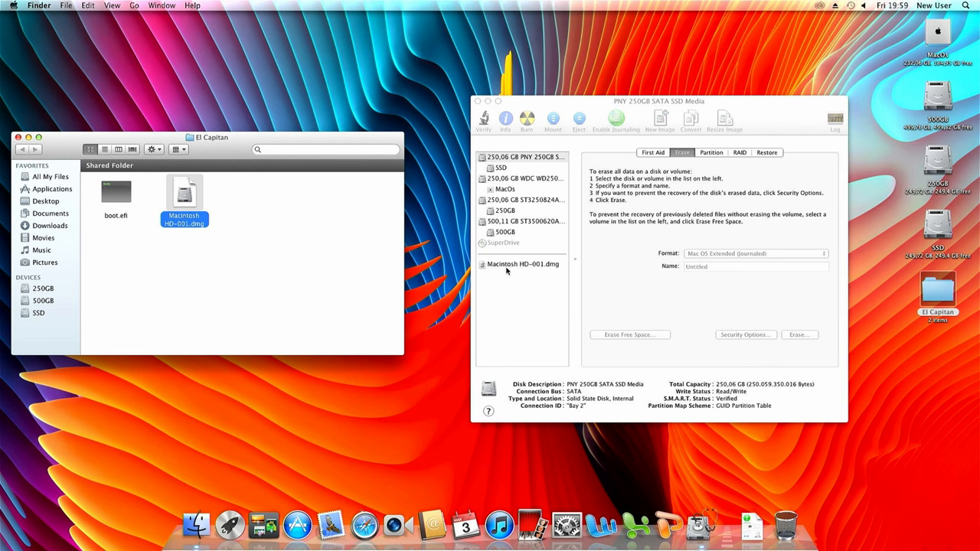
left_click(524, 263)
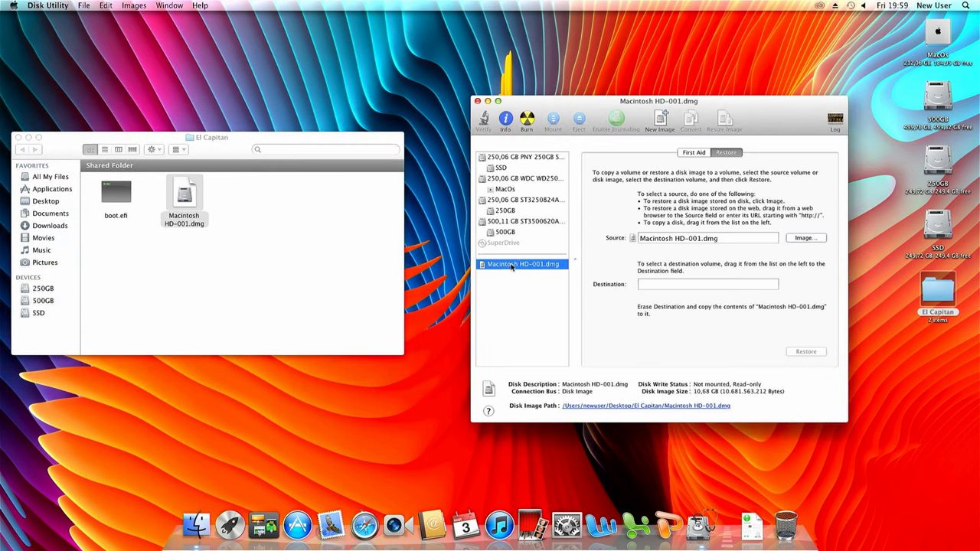
left_click(133, 7)
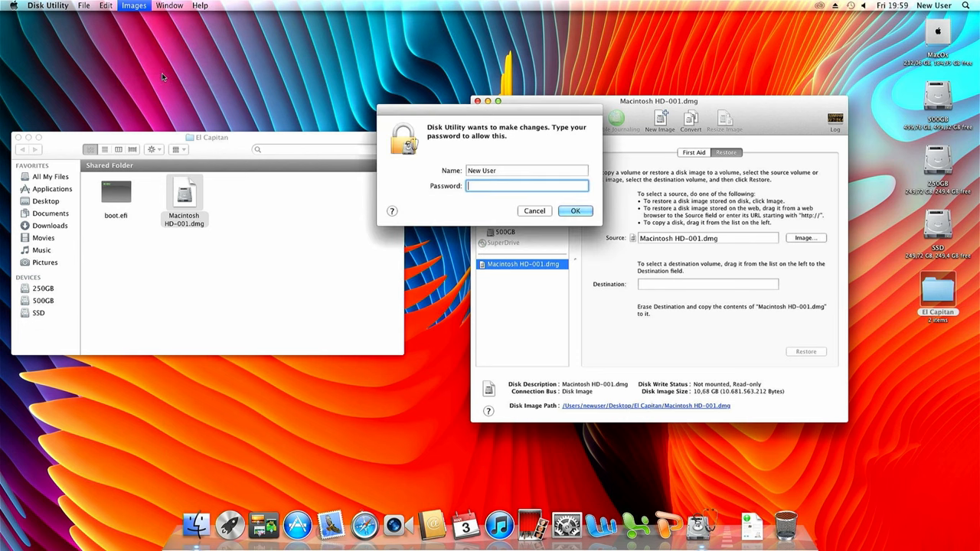
left_click(576, 212)
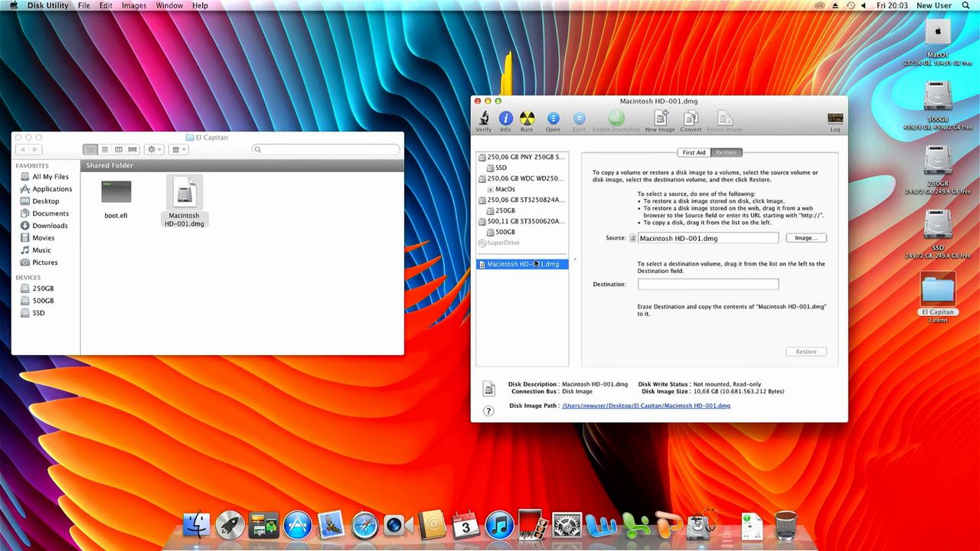
Set the dmg as restore source and restore it onto the SSD, confirming the erase
right_click(523, 264)
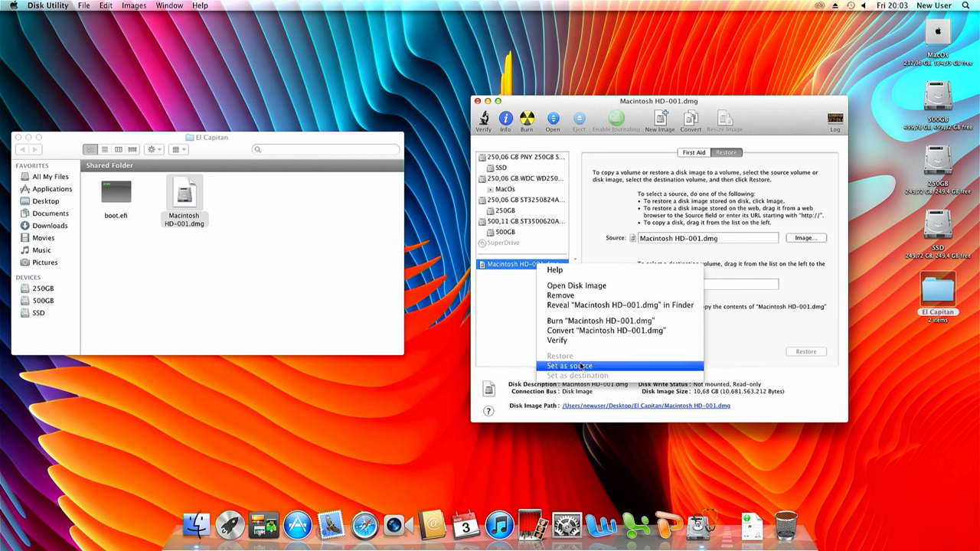
left_click(568, 365)
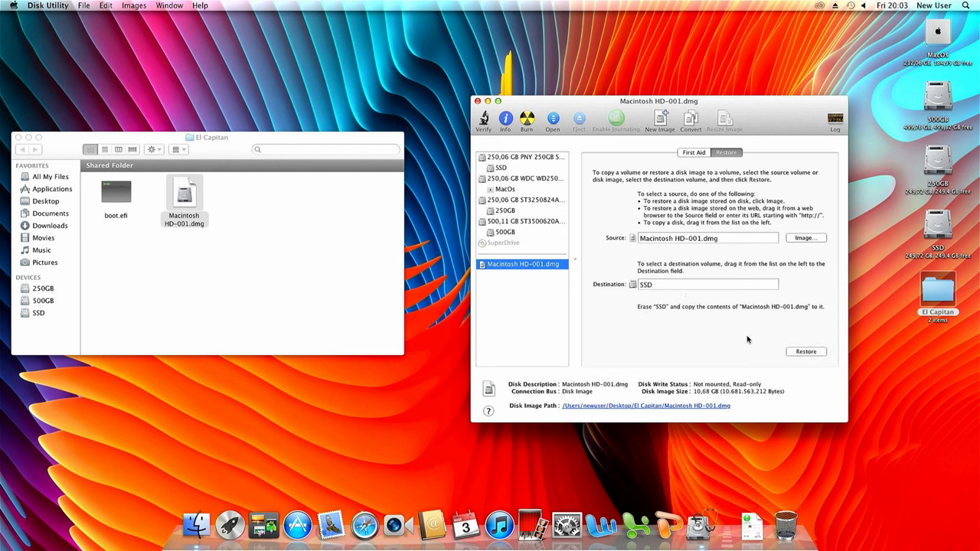
mouse_move(806, 351)
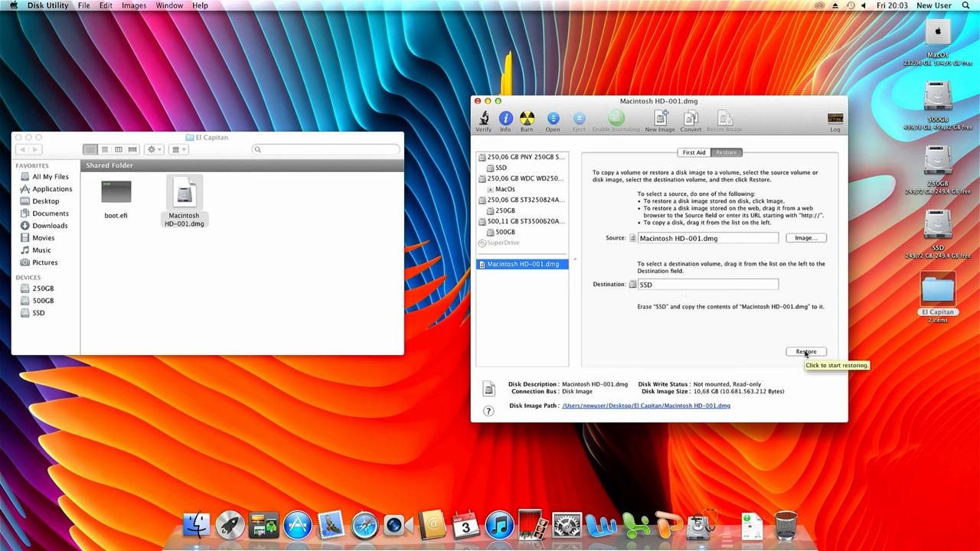
left_click(806, 351)
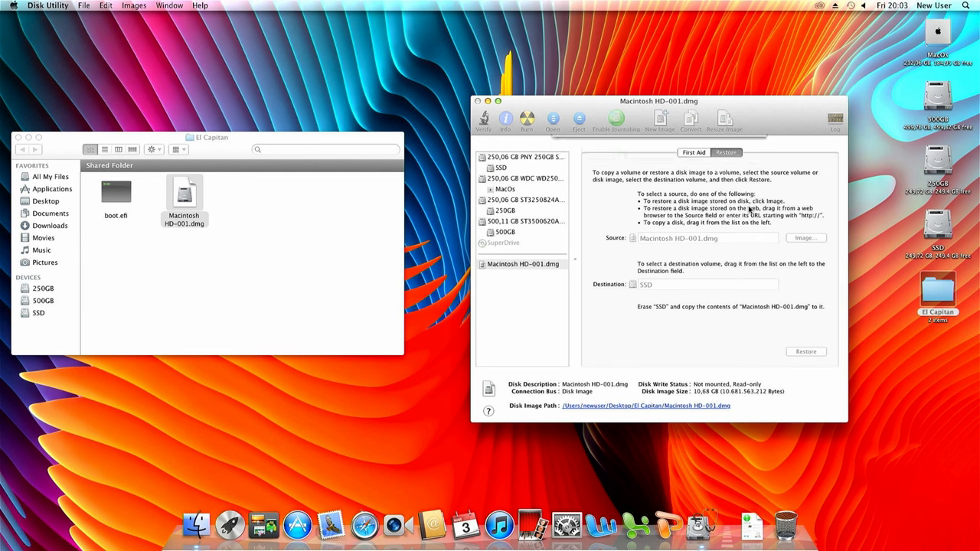
left_click(806, 351)
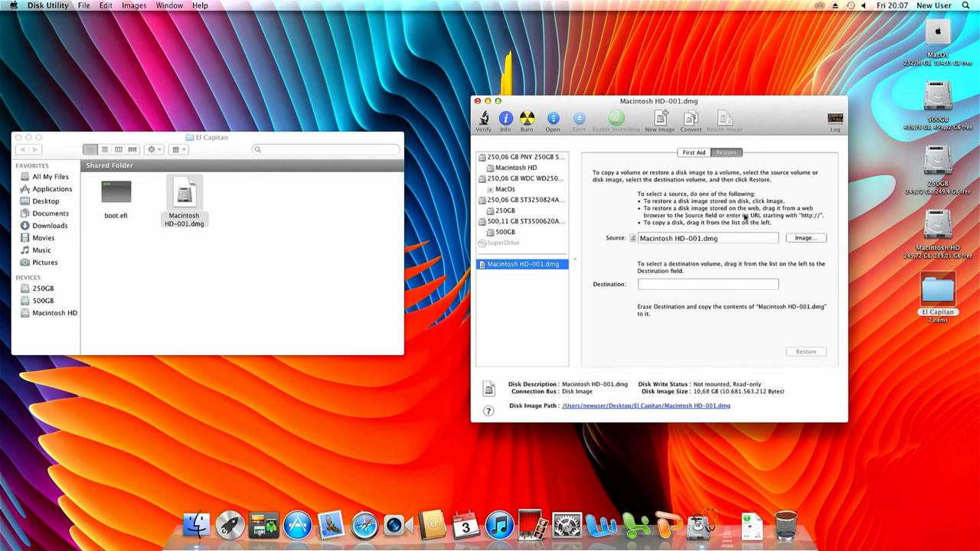
mouse_move(674, 146)
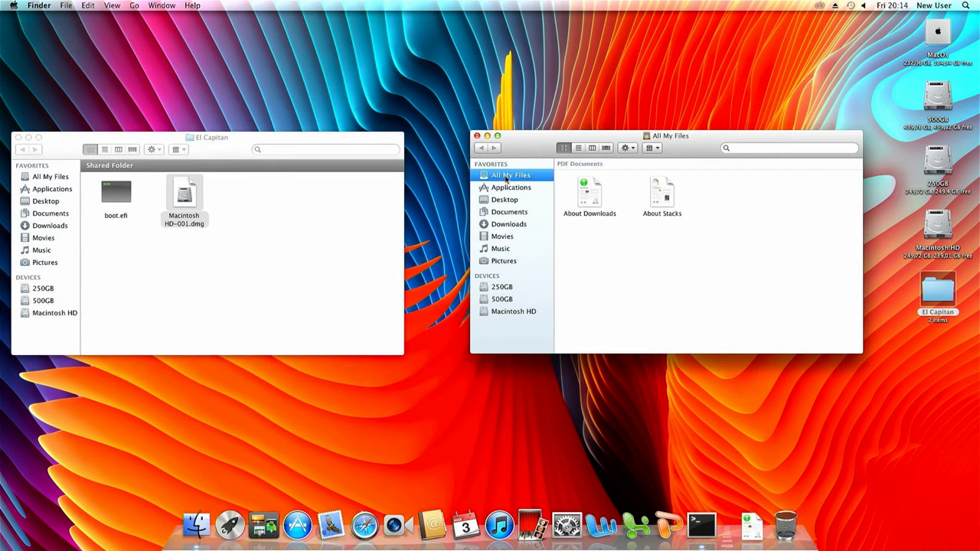
mouse_move(533, 313)
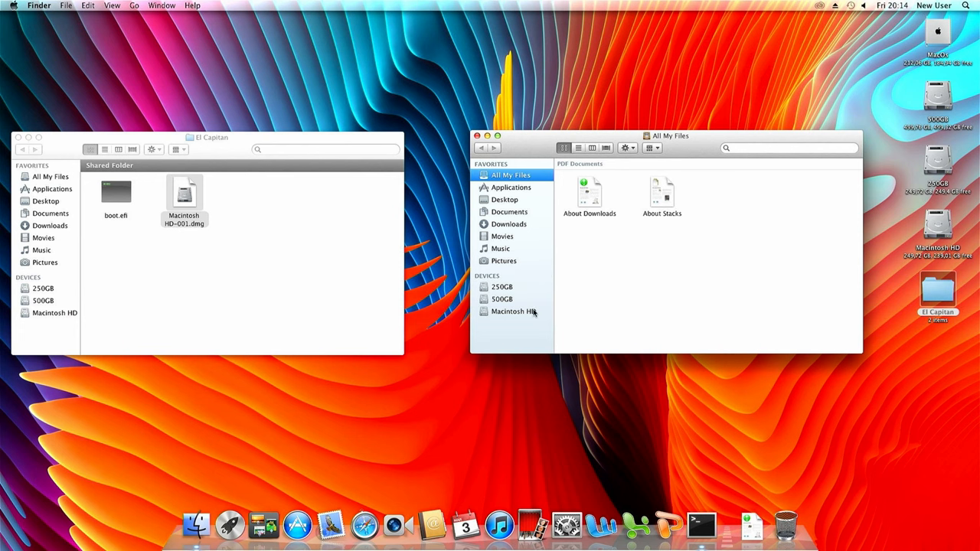
Navigate Macintosh HD to System/Library/CoreServices, pick boot.efi, and search Spotlight for 'termi'
left_click(515, 311)
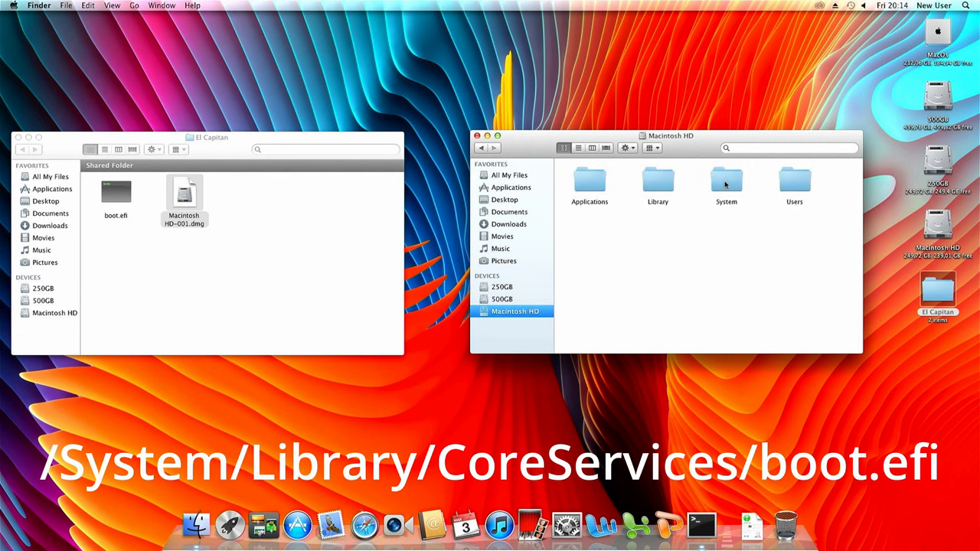
double_click(657, 183)
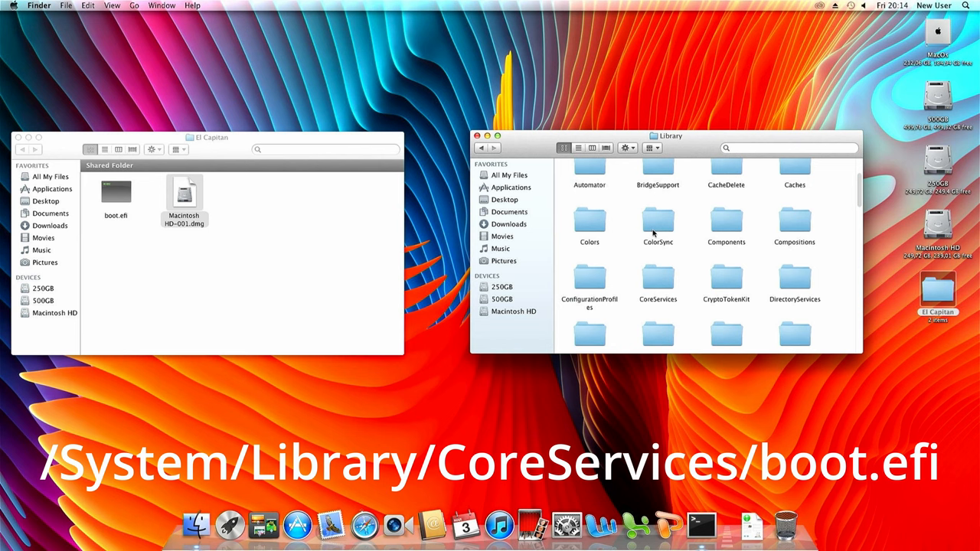
double_click(659, 283)
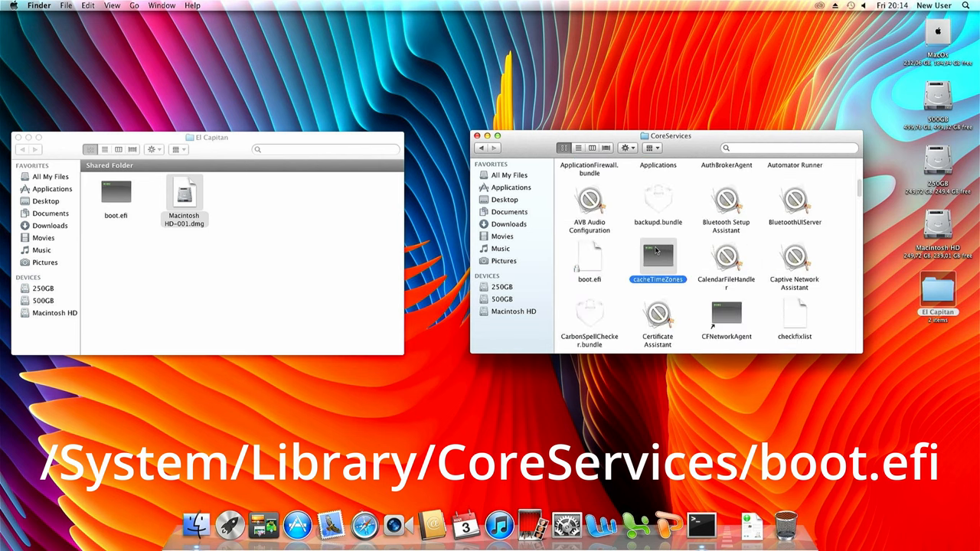
left_click(590, 260)
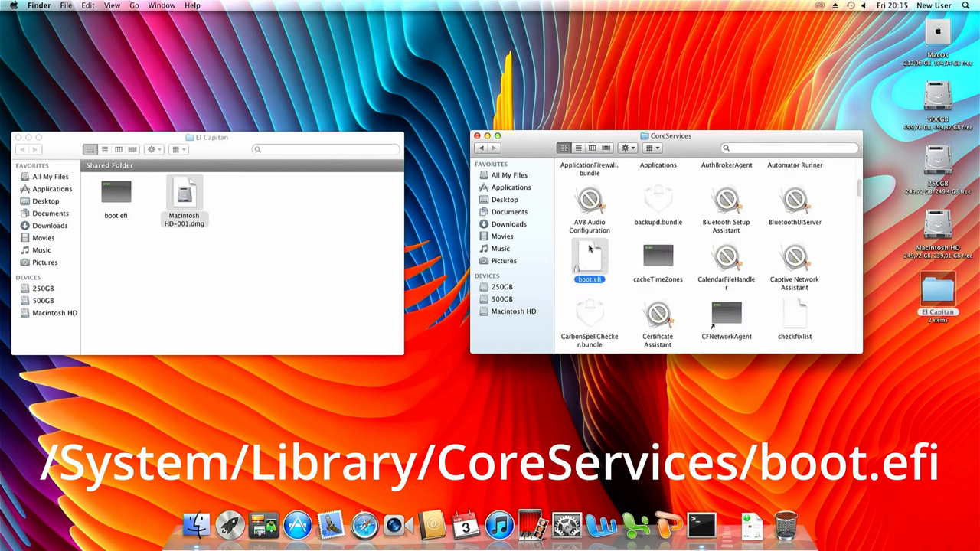
type("termi")
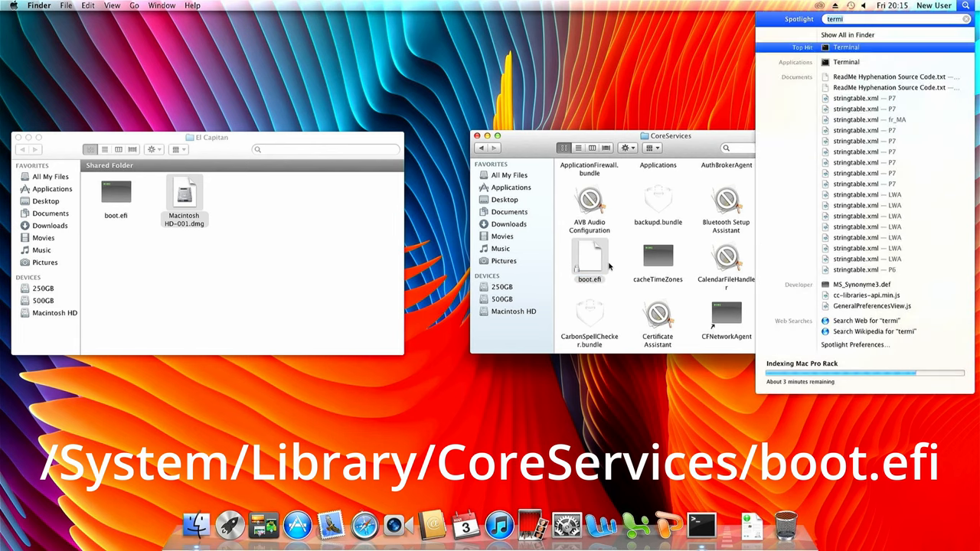
Run sudo chflags nouchg on /Volumes/Macintosh HD/System/Library/CoreServices/boot.efi in Terminal
left_click(845, 46)
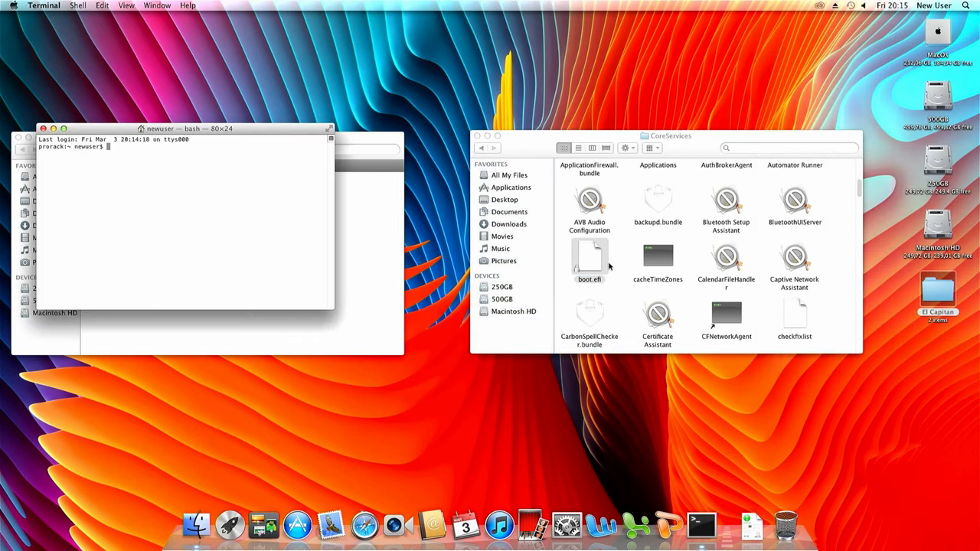
left_click(126, 6)
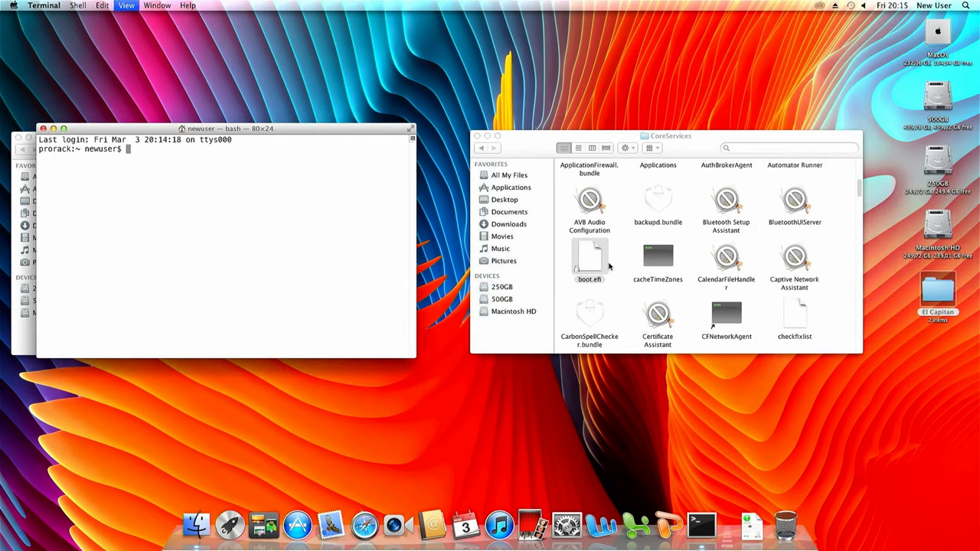
type("su")
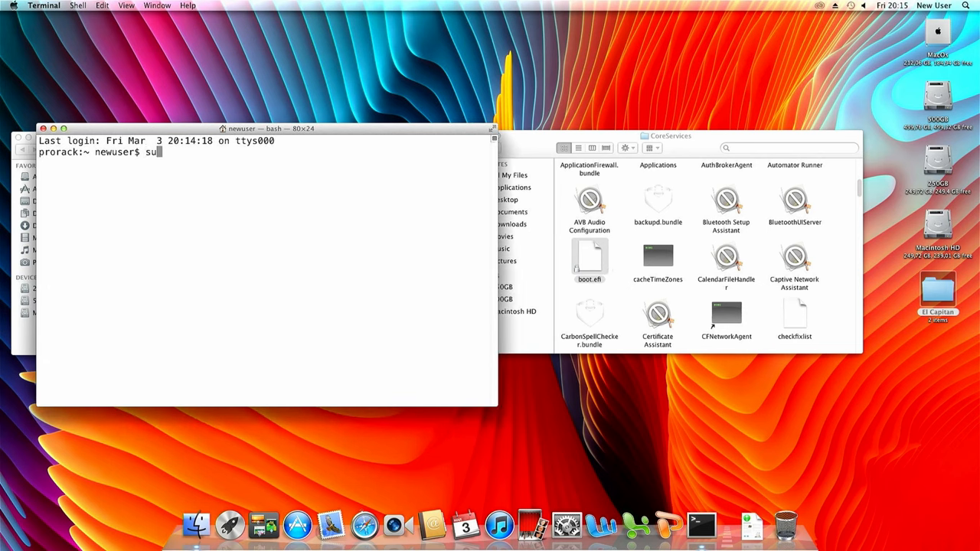
type("do chflags")
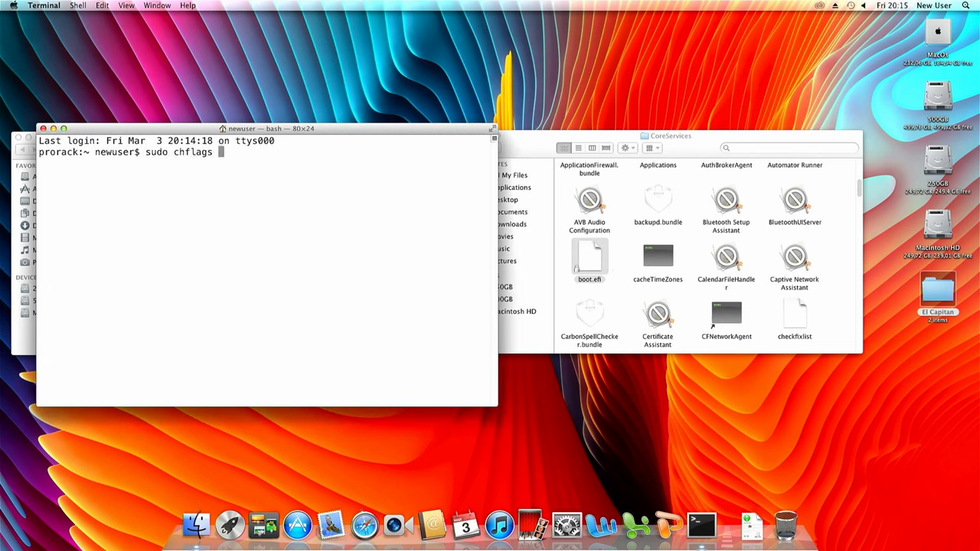
type("nouchg")
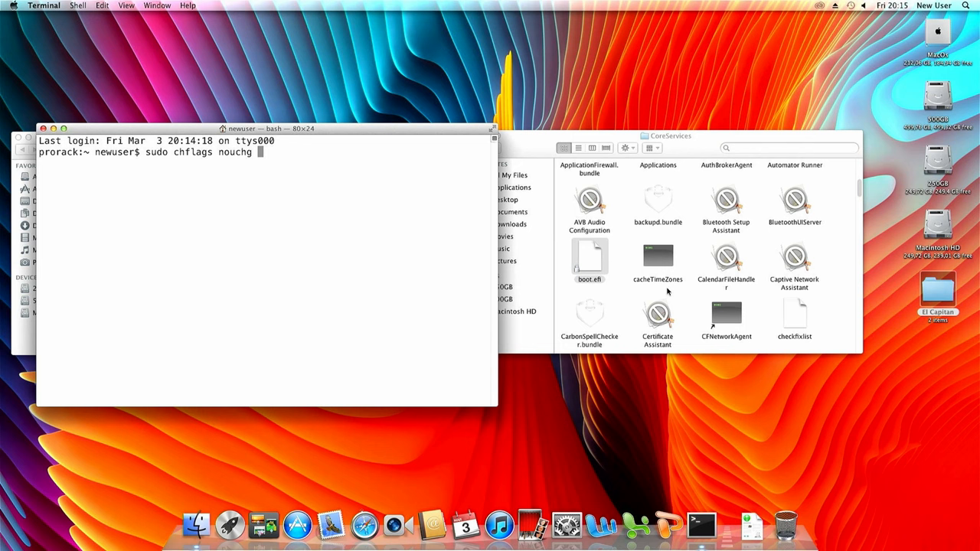
key("Return")
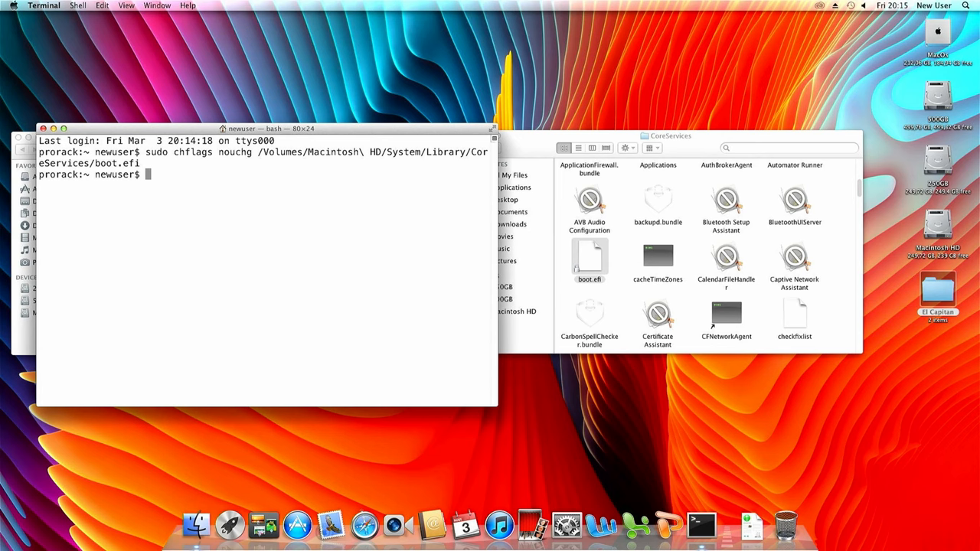
Run defaults write com.apple.Finder AppleShowAllFiles YES to reveal hidden files
type("def")
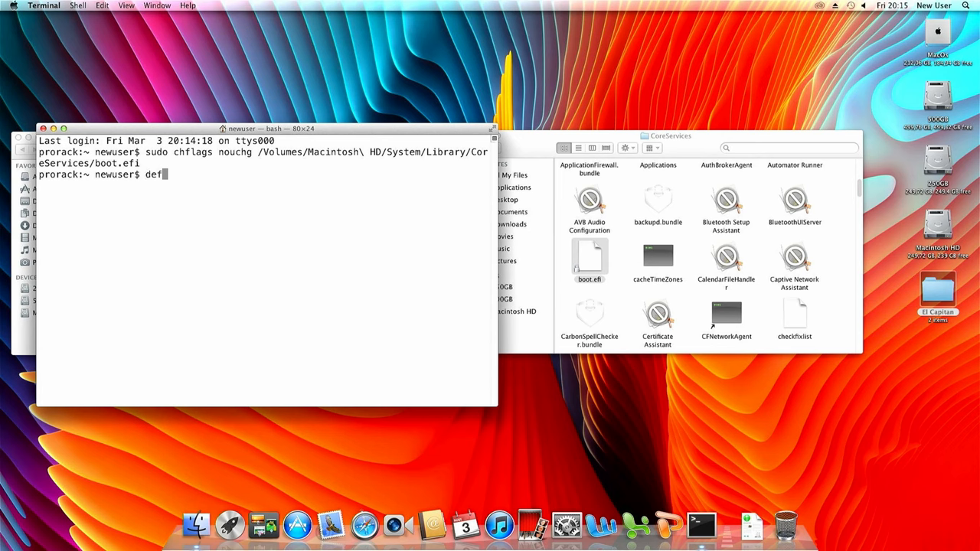
type("aults write com")
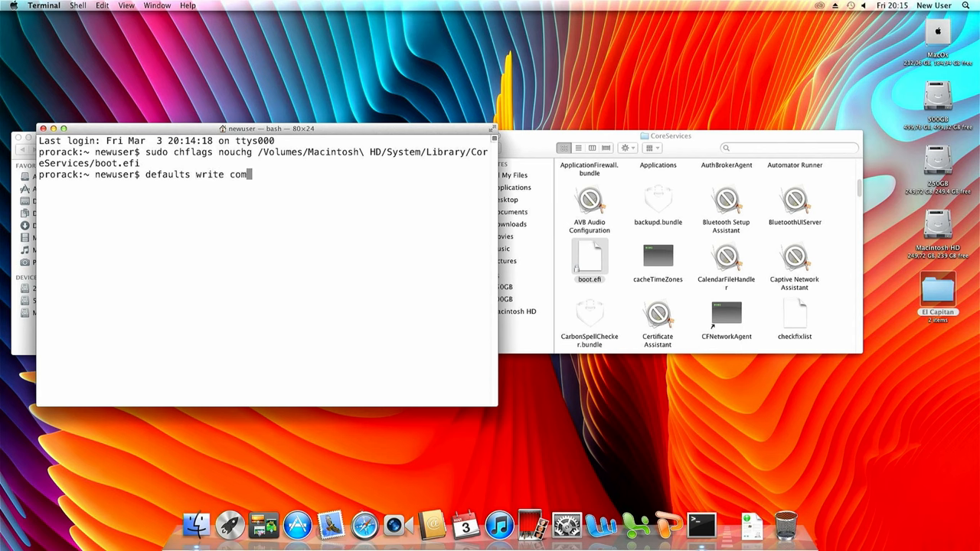
type(".apple.Finder")
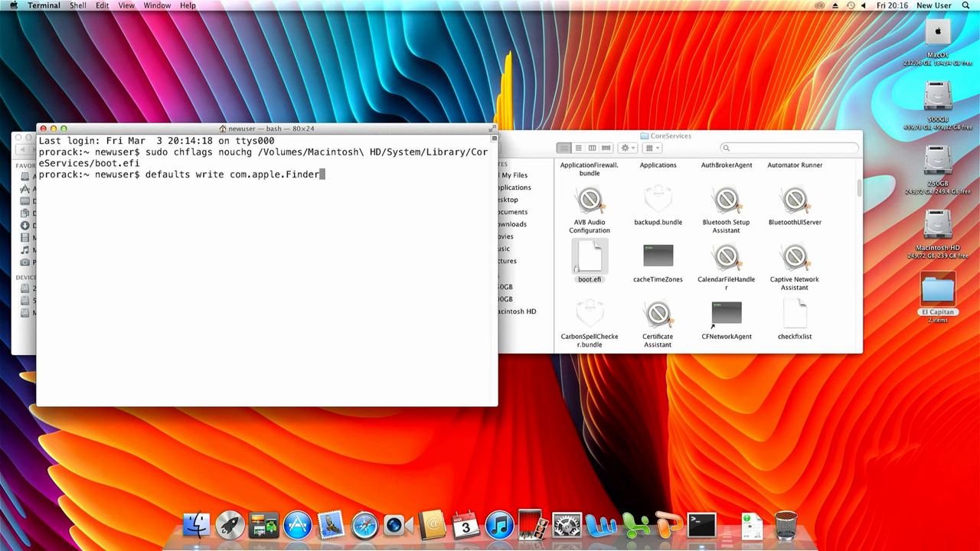
type("AppleS")
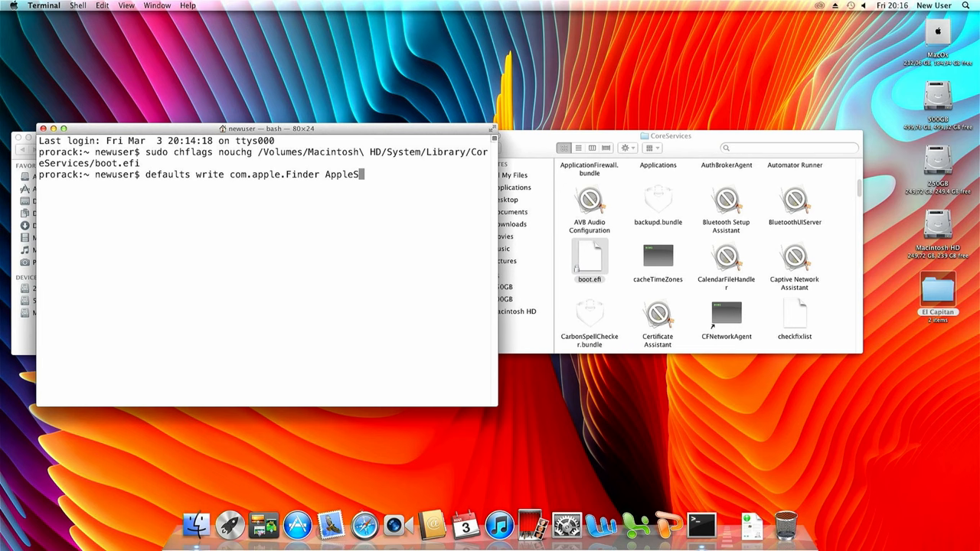
type("howAllFil")
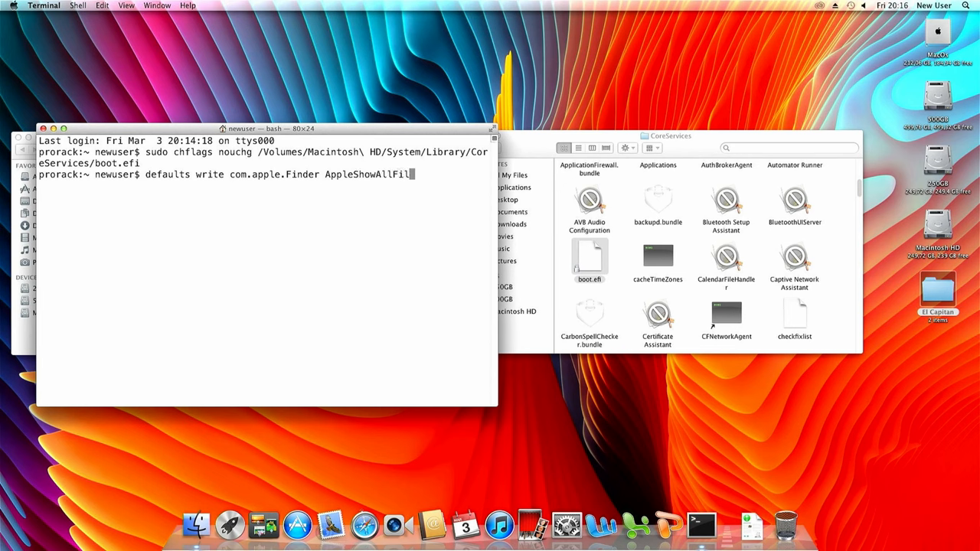
key("Return")
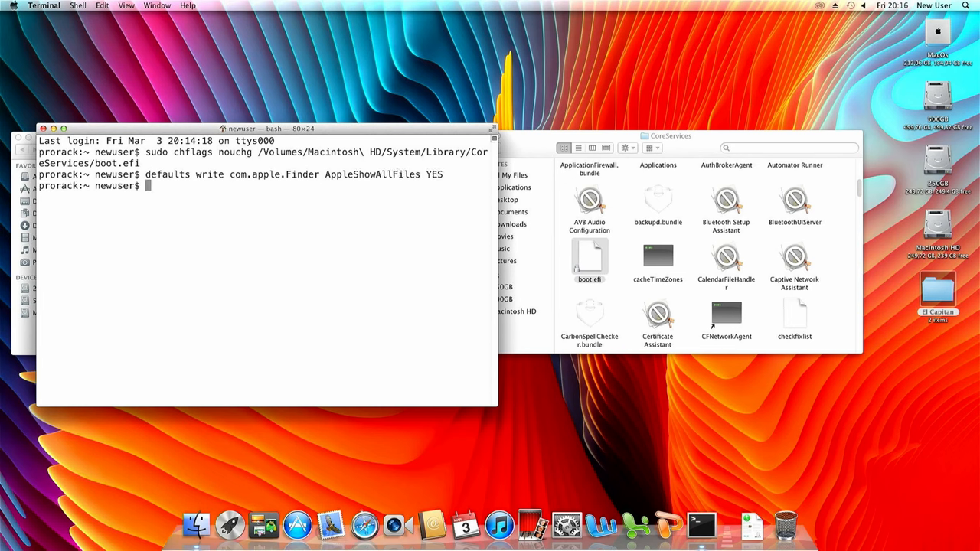
Run killall Finder so Finder restarts with hidden files visible
type("kil")
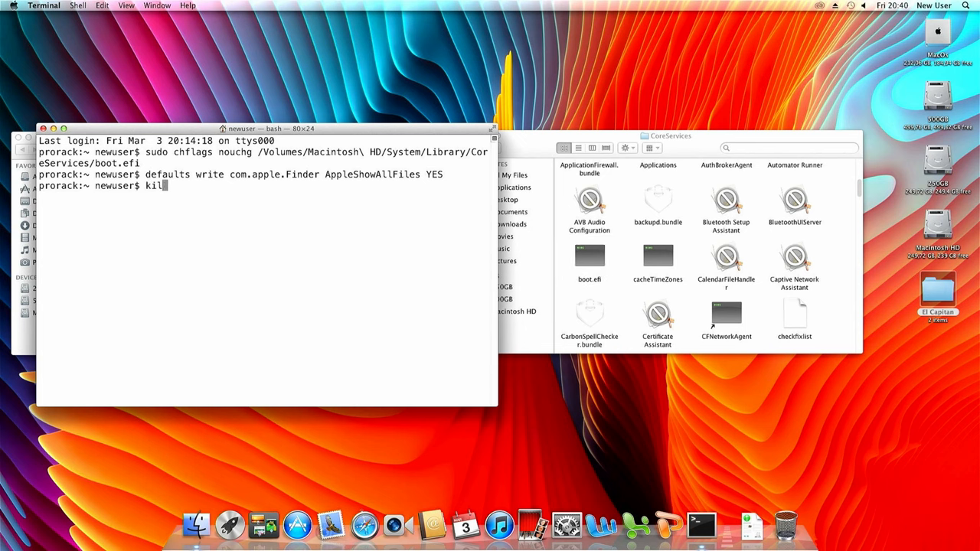
type("lall Find")
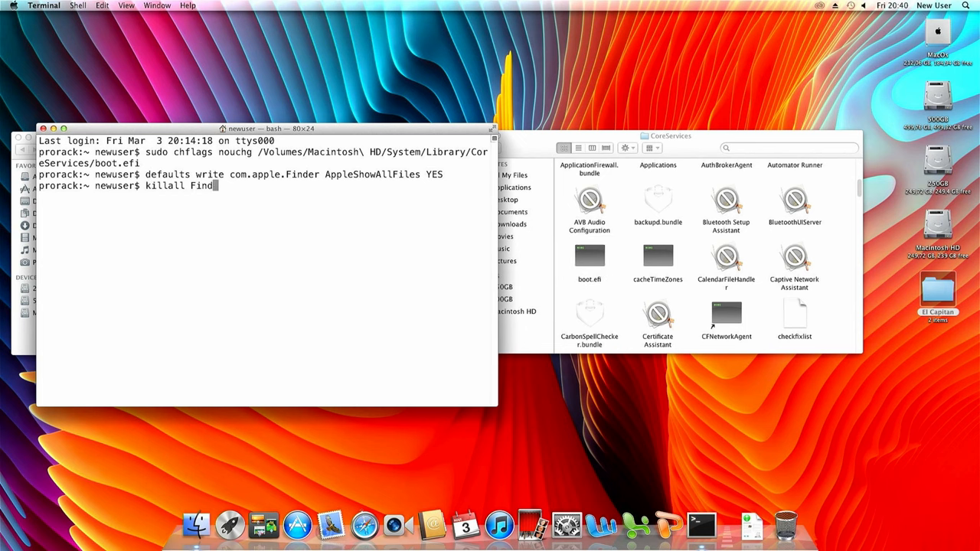
key("Return")
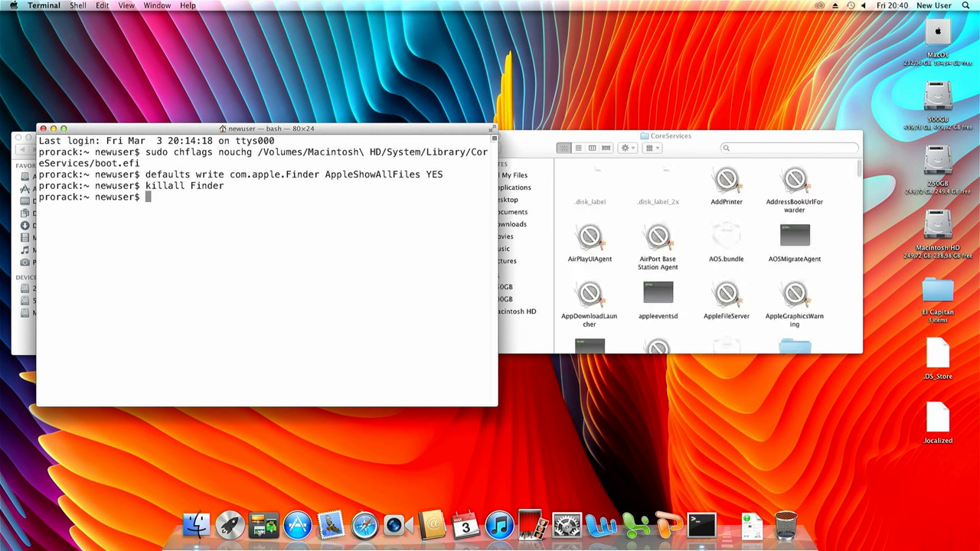
mouse_move(29, 340)
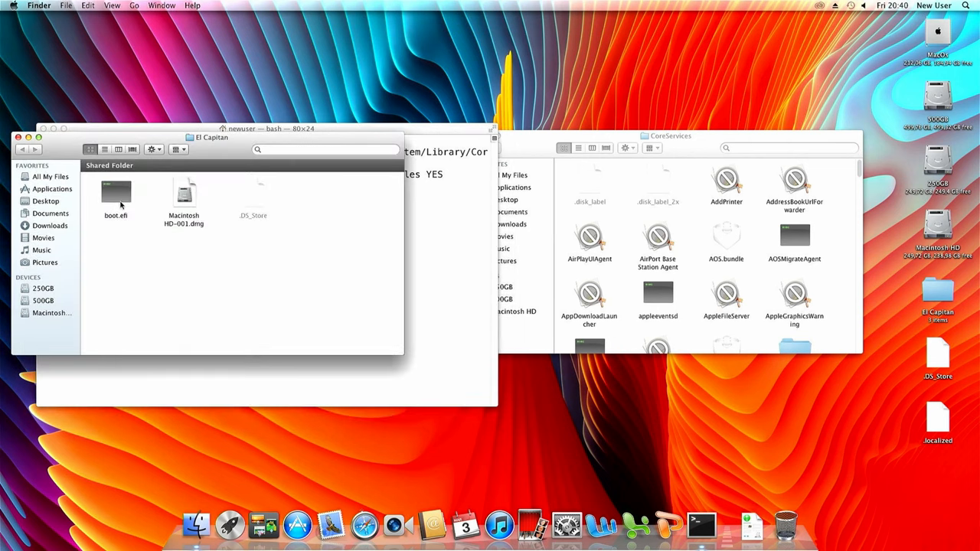
Drop the El Capitan boot.efi into CoreServices, replace and authorize it, then select Macintosh HD
left_click_drag(116, 193, 620, 229)
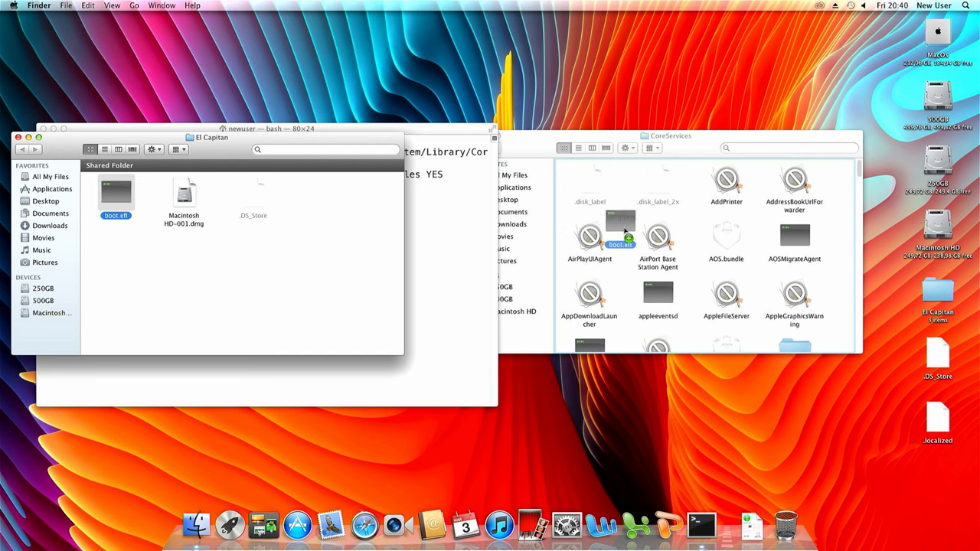
left_click_drag(117, 196, 620, 229)
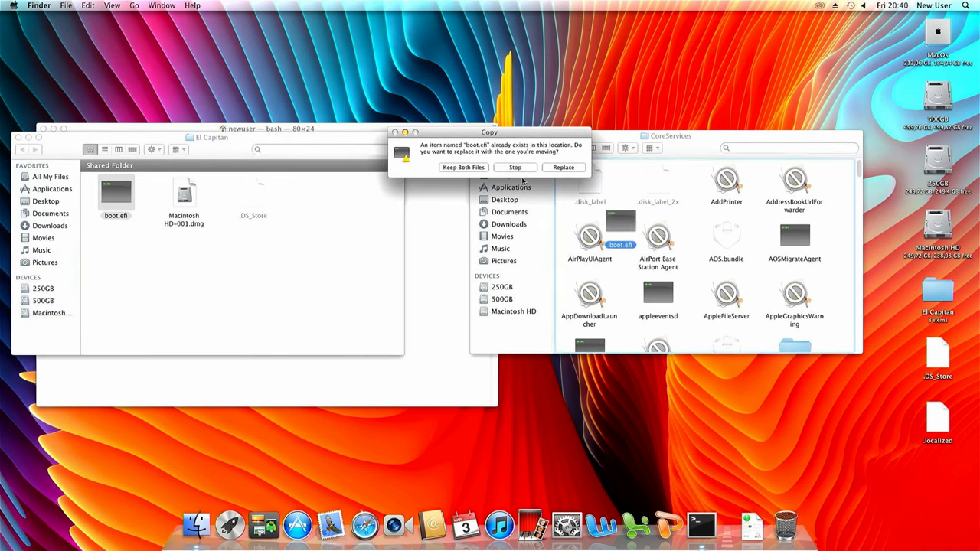
left_click(563, 167)
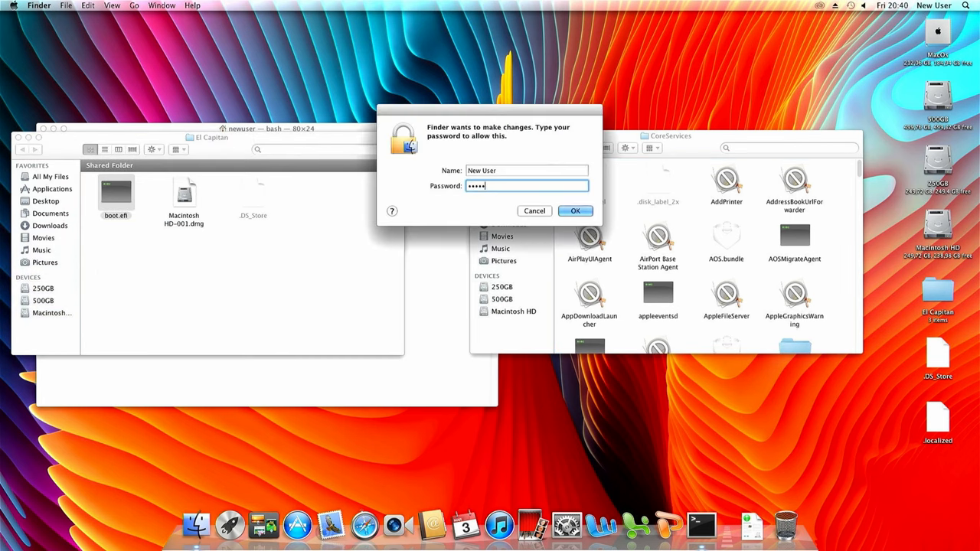
left_click(576, 212)
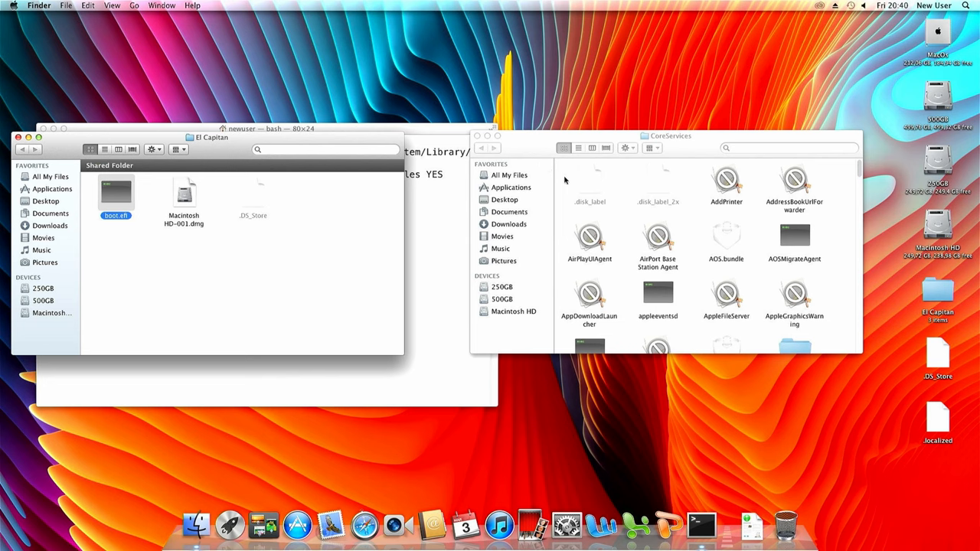
mouse_move(524, 320)
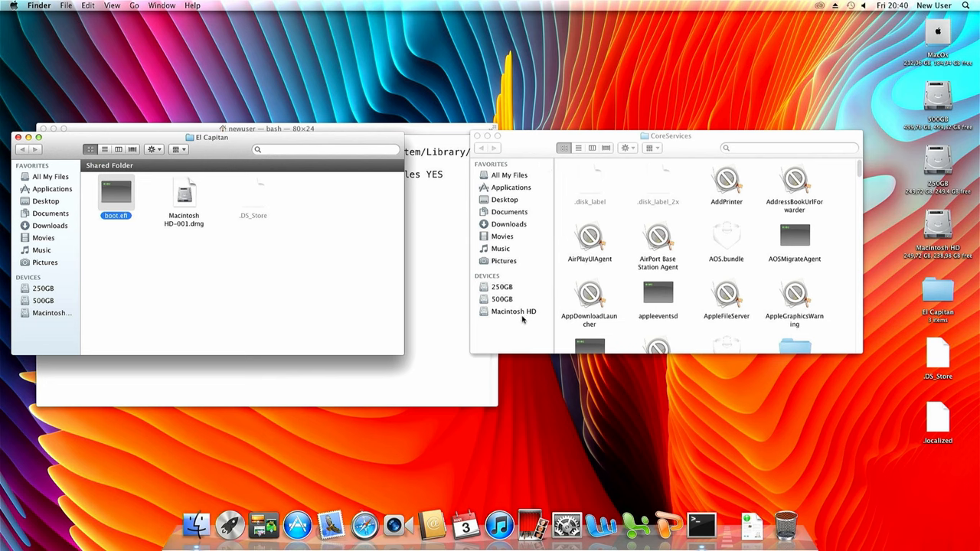
left_click(515, 311)
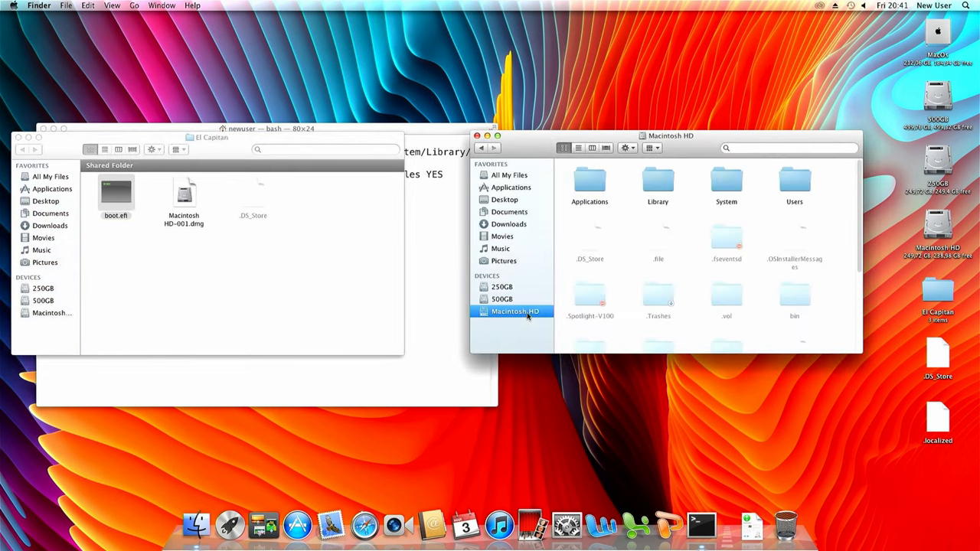
Copy boot.efi into usr/standalone/i386 and authorize it with the administrator password
scroll("down", 3)
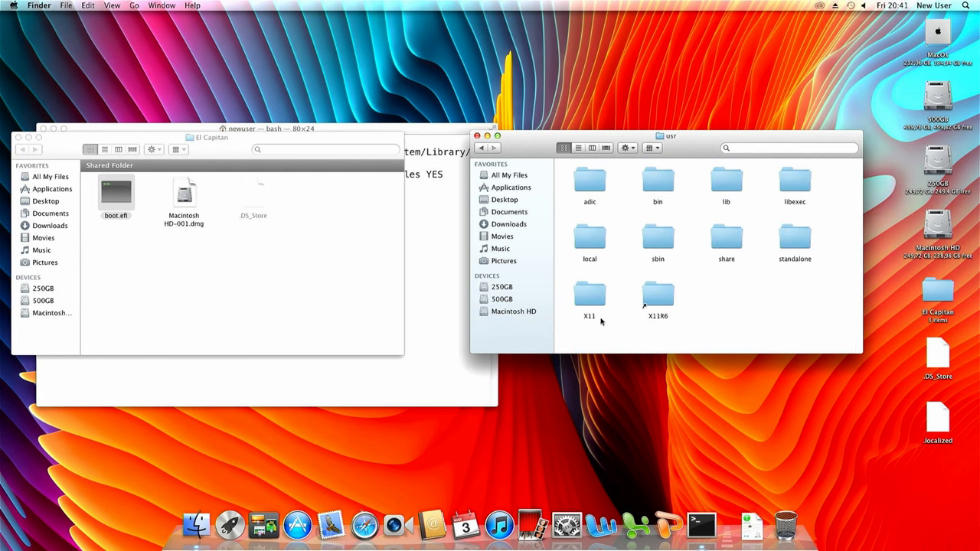
left_click(795, 236)
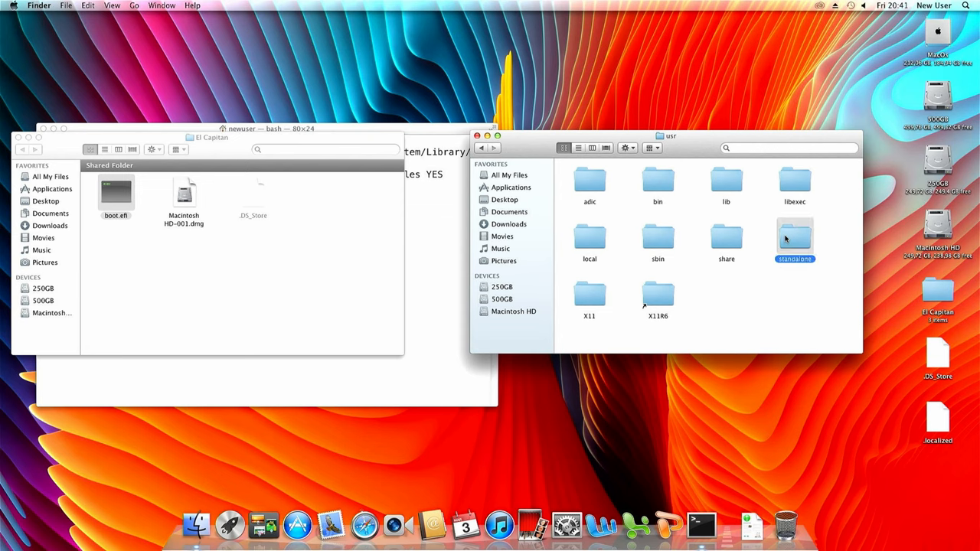
double_click(795, 237)
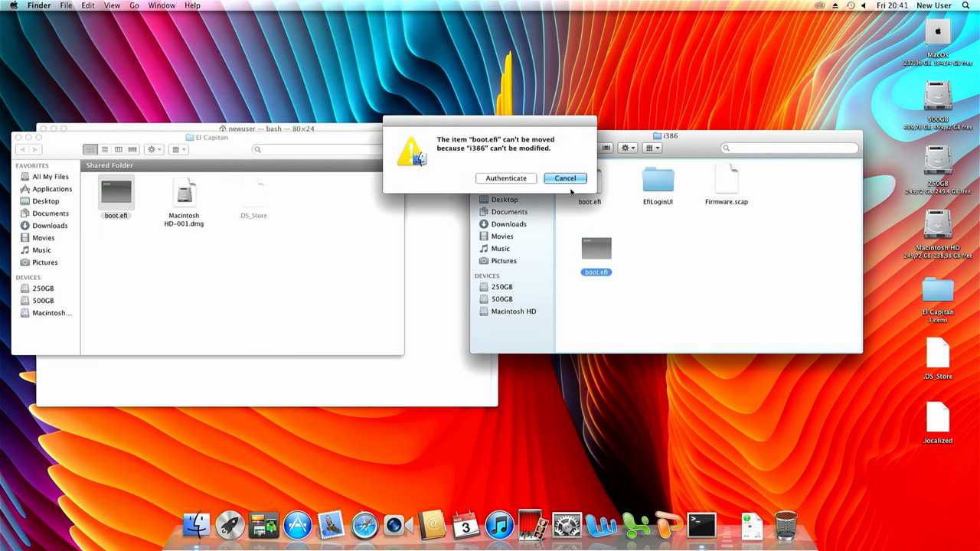
left_click(506, 178)
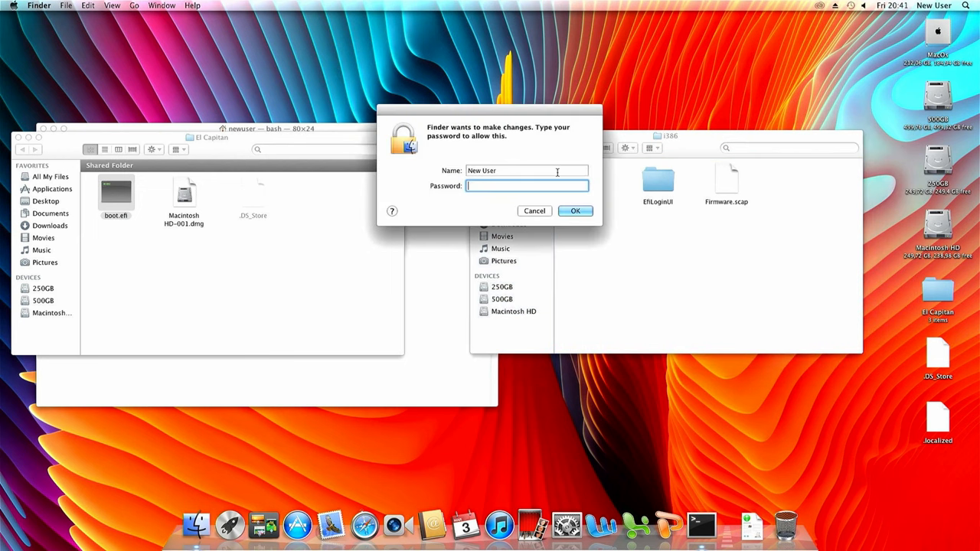
type("password")
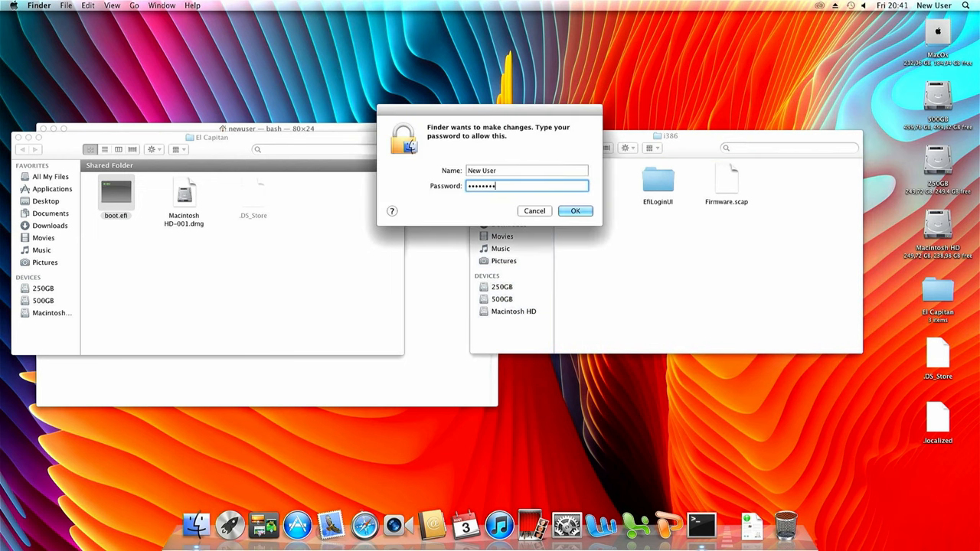
left_click(576, 211)
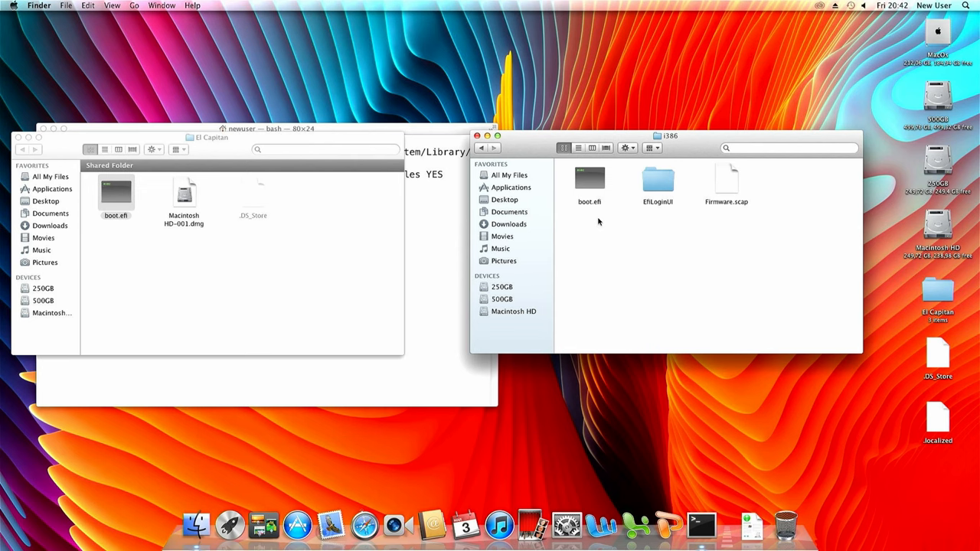
mouse_move(478, 136)
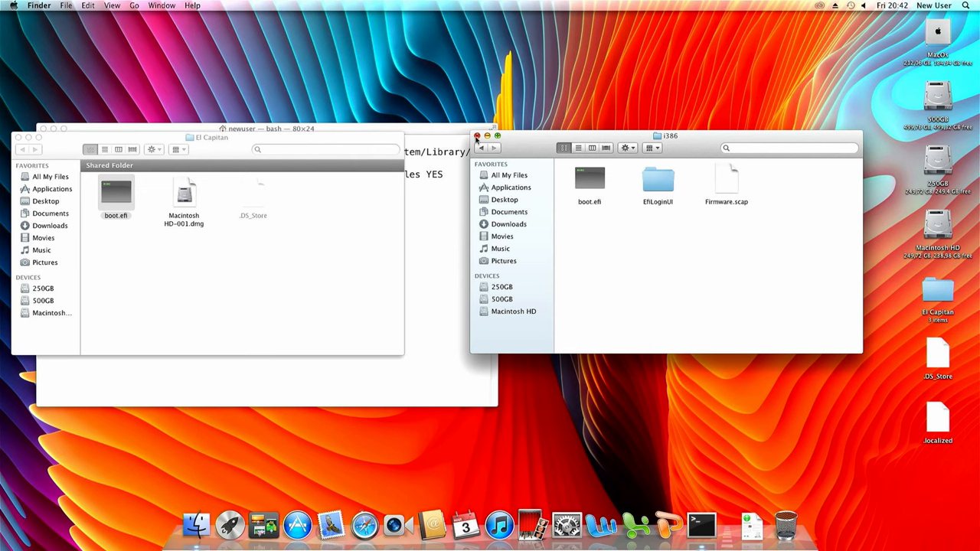
left_click(477, 135)
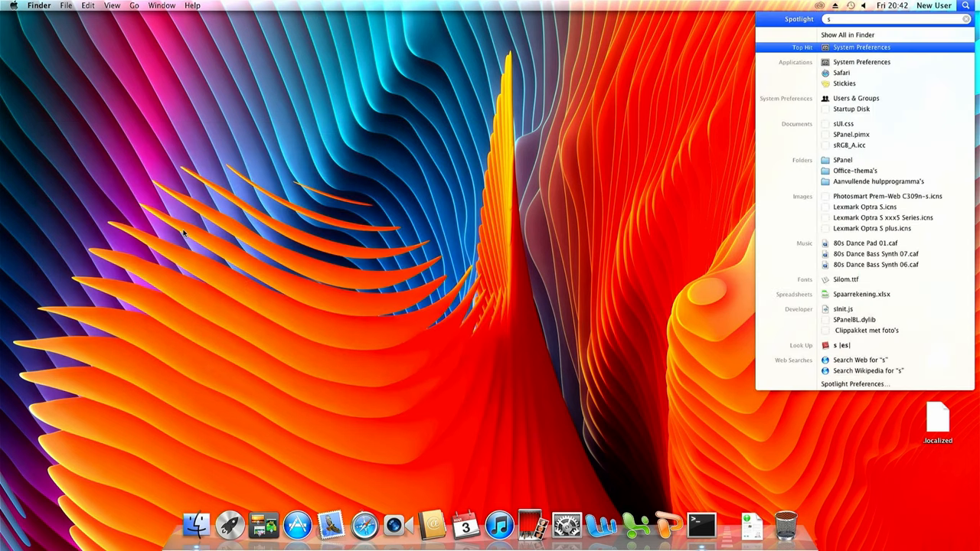
Search Spotlight for 'startup' and open the Startup Disk preference pane
type("tartup")
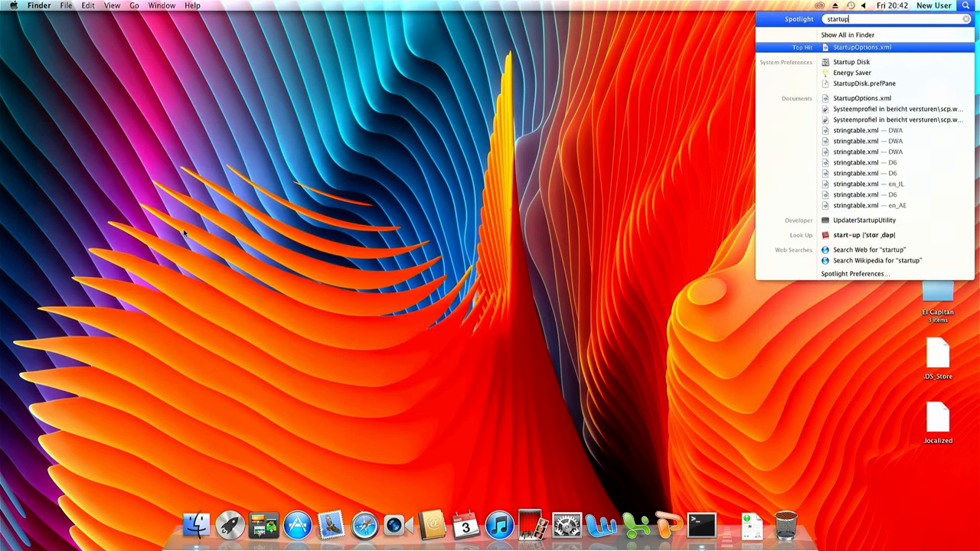
mouse_move(889, 57)
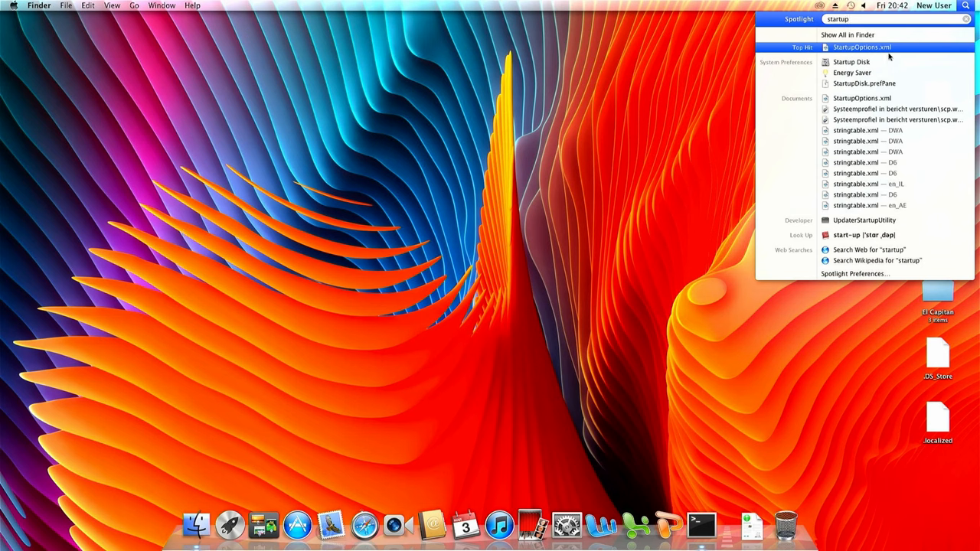
left_click(852, 62)
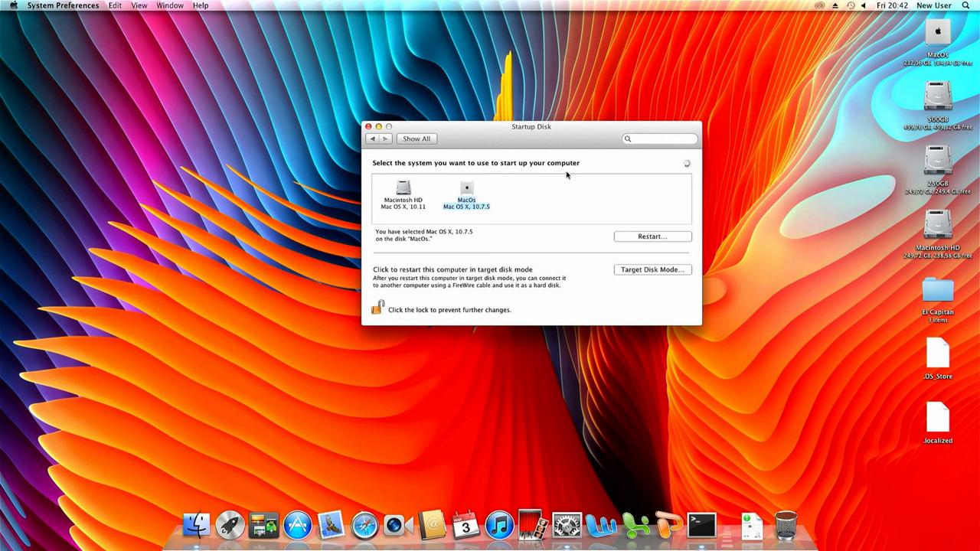
Select Macintosh HD (OS X 10.11) as startup disk and confirm the restart
left_click(405, 191)
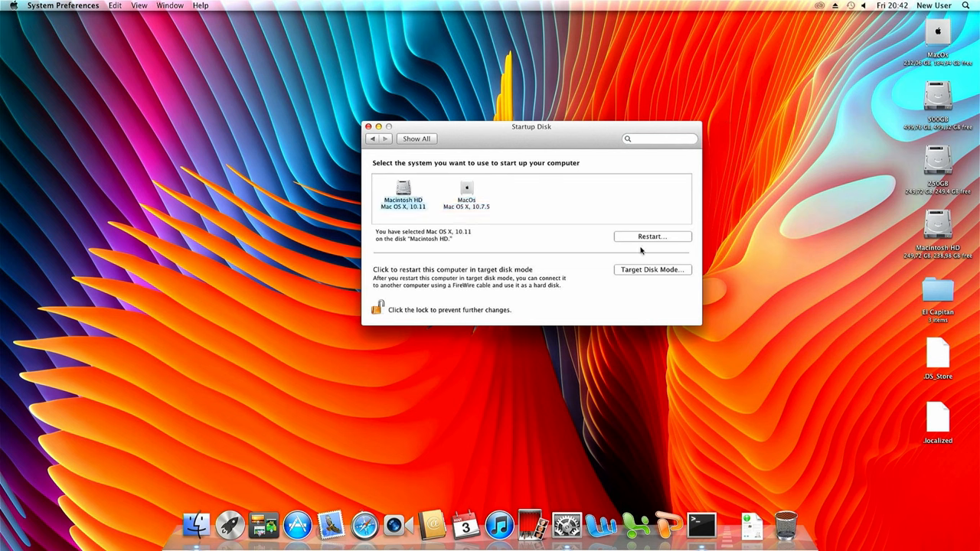
left_click(653, 236)
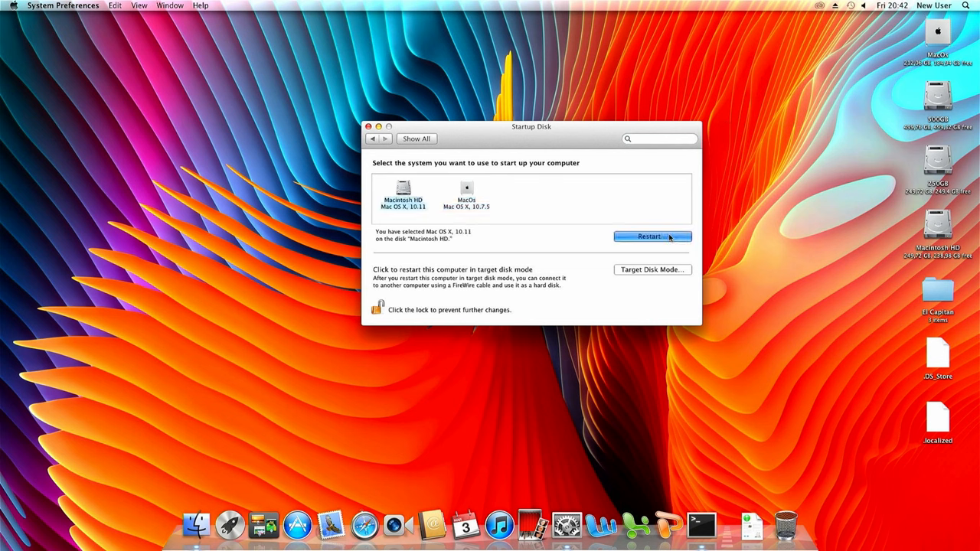
left_click(652, 236)
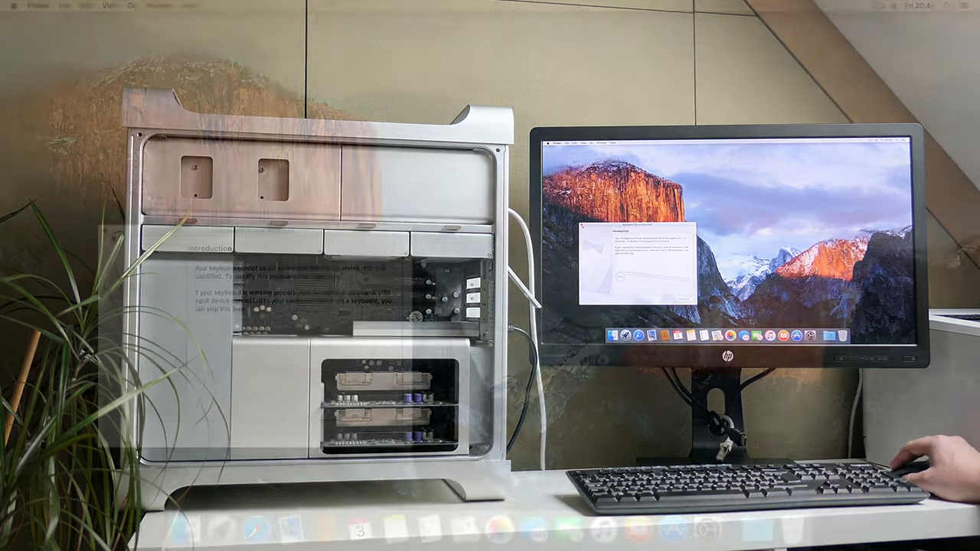
Show About This Mac and the System Report confirming MacPro1,1 on OS X 10.11
left_click(14, 6)
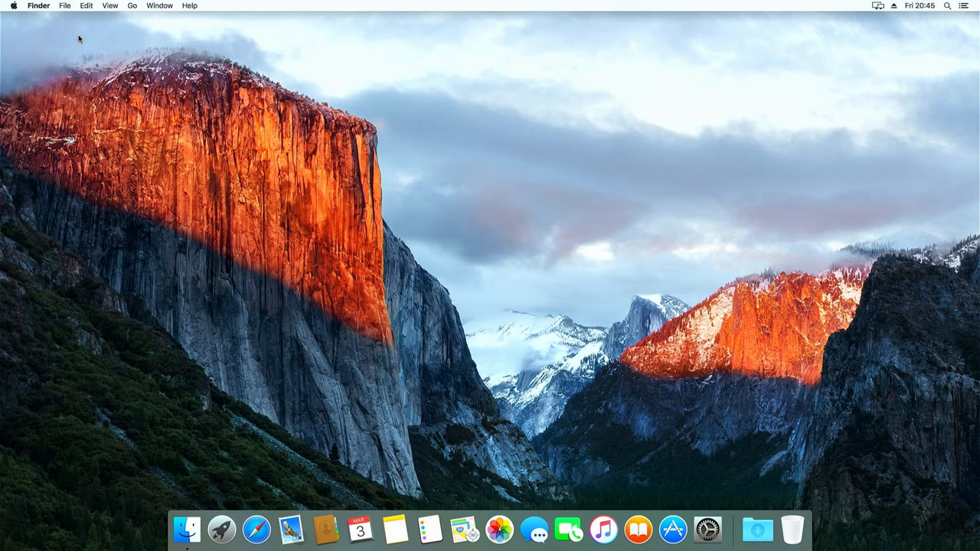
left_click(12, 6)
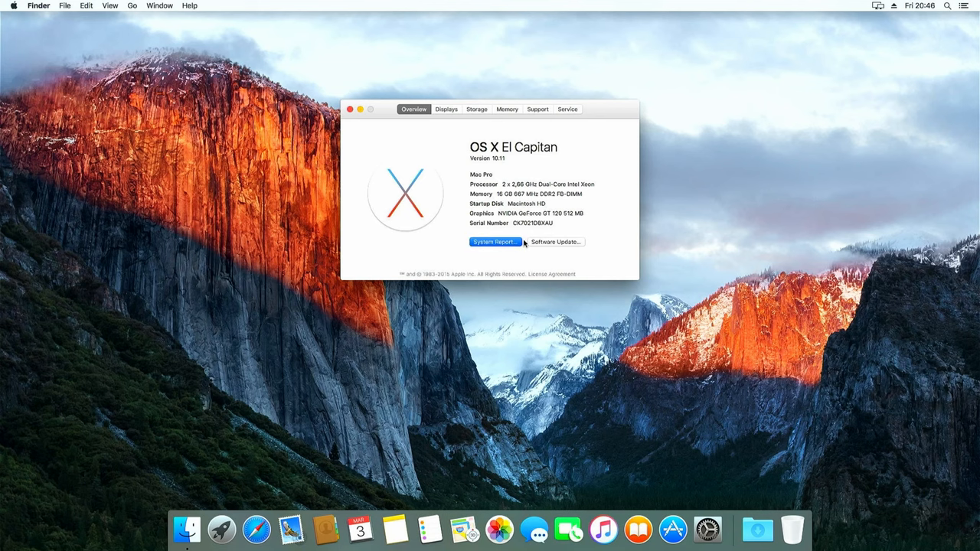
left_click(494, 242)
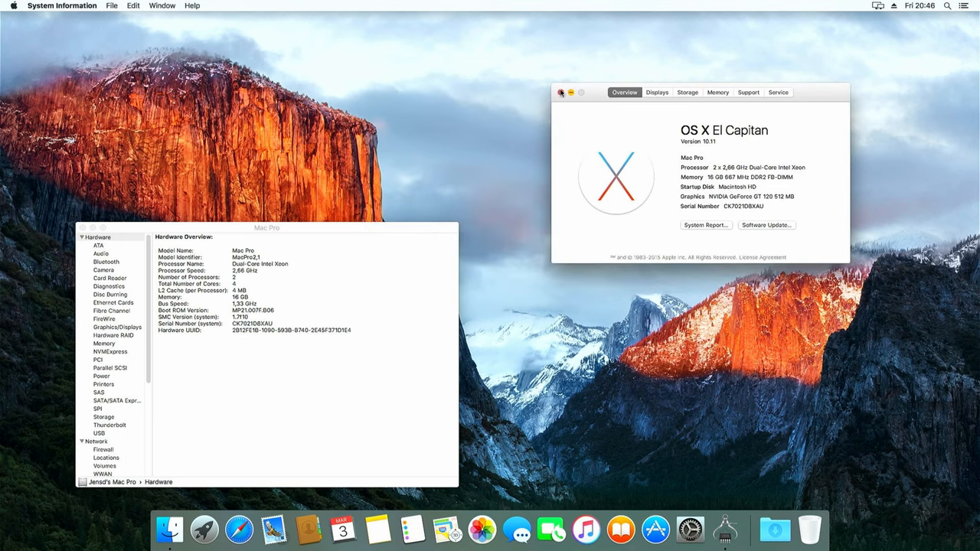
left_click(560, 92)
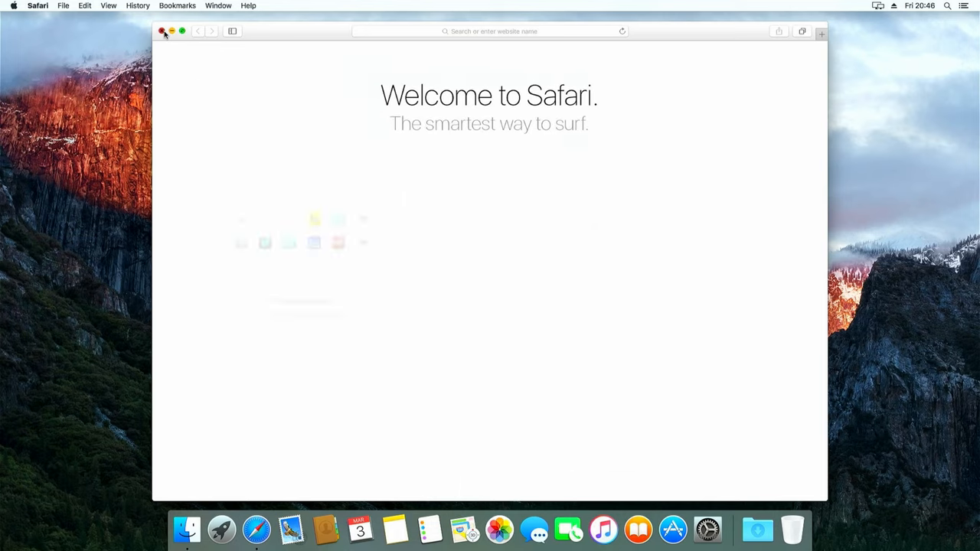
Launch Mail and quit its account setup, then launch Photos
left_click(163, 31)
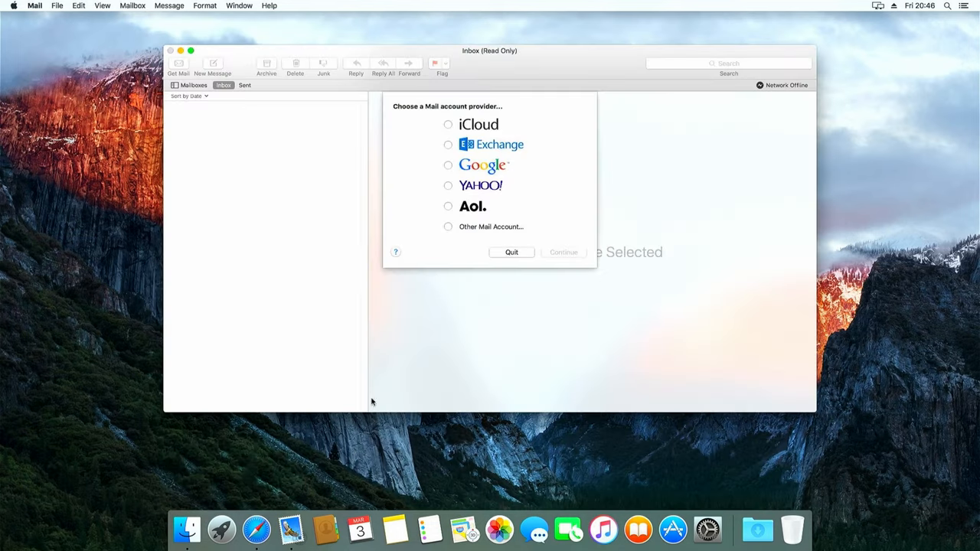
left_click(511, 252)
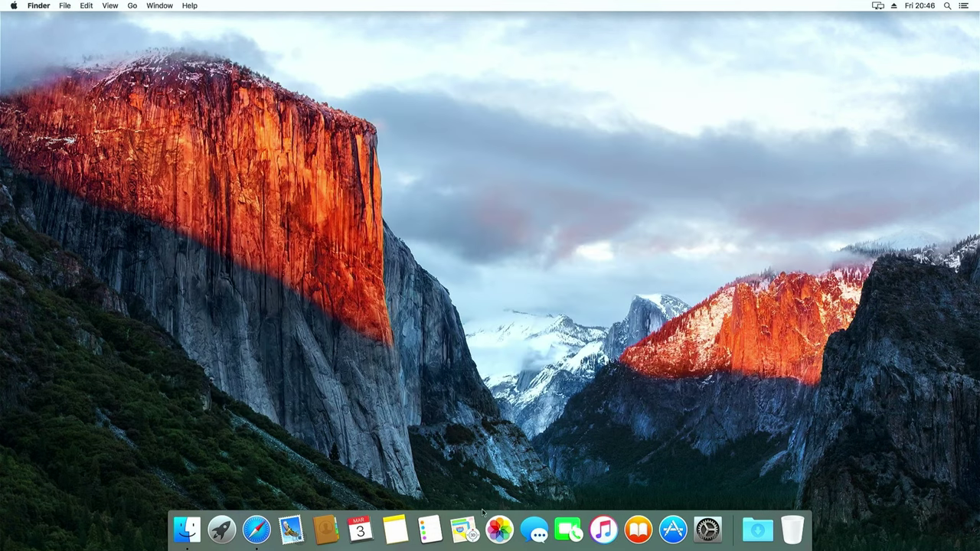
left_click(499, 529)
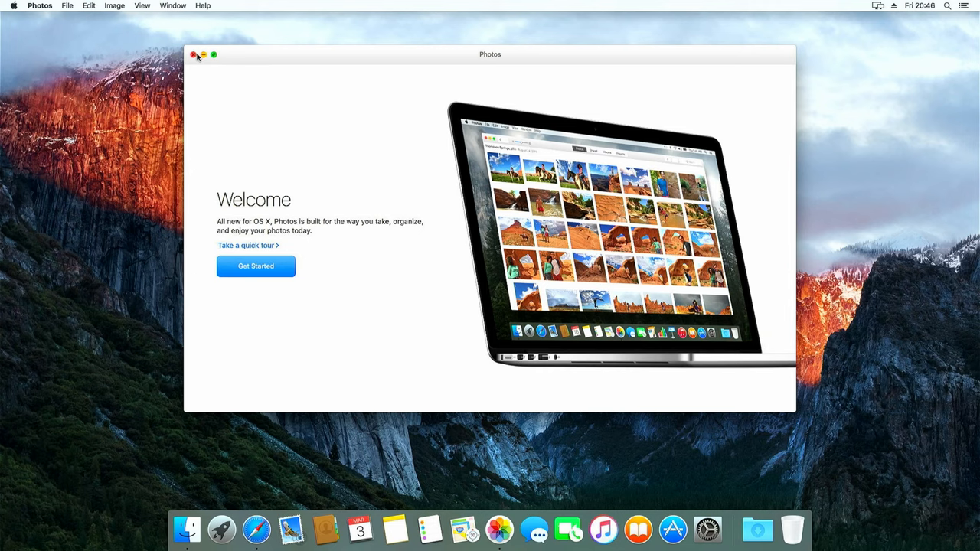
left_click(195, 56)
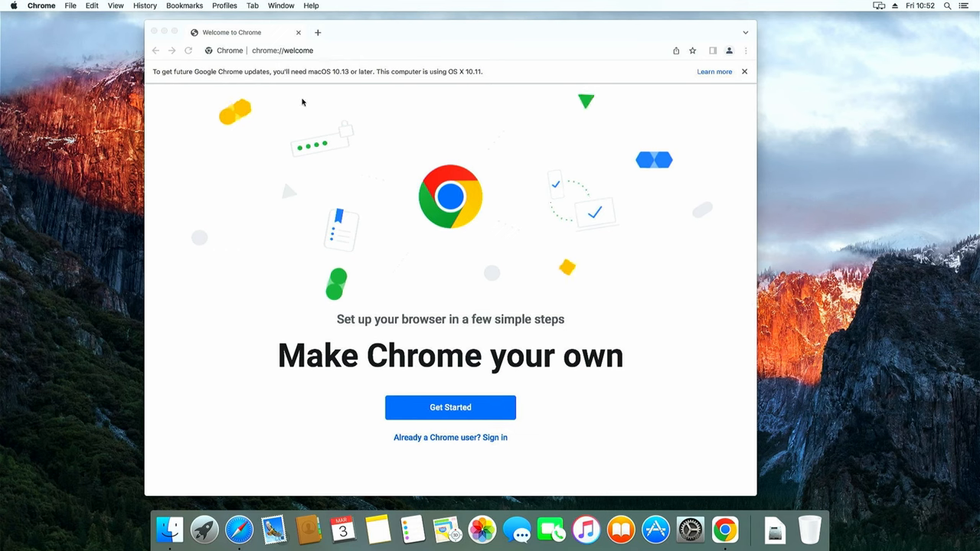
Search 'youtube jen' from Chrome's address bar and accept Google's and YouTube's cookie notices
left_click(374, 51)
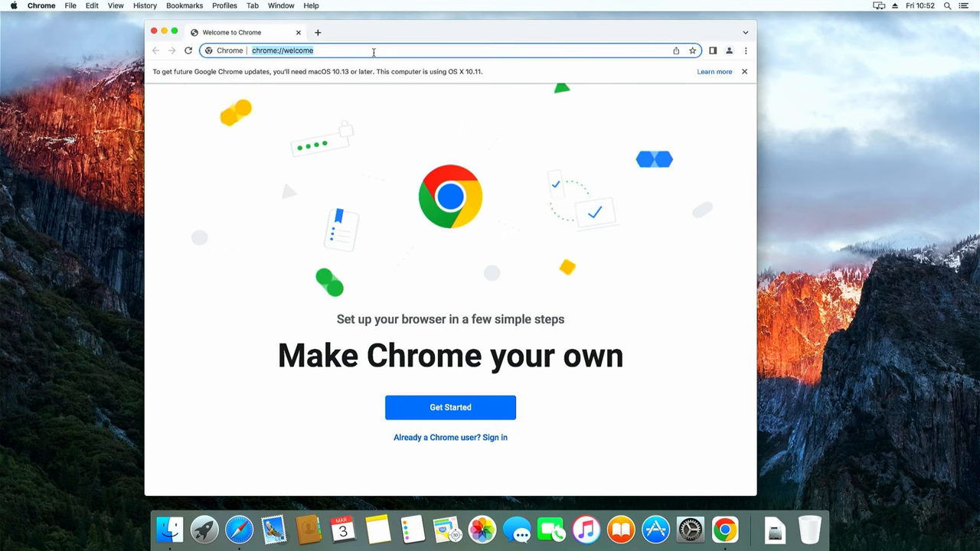
type("youtube jen")
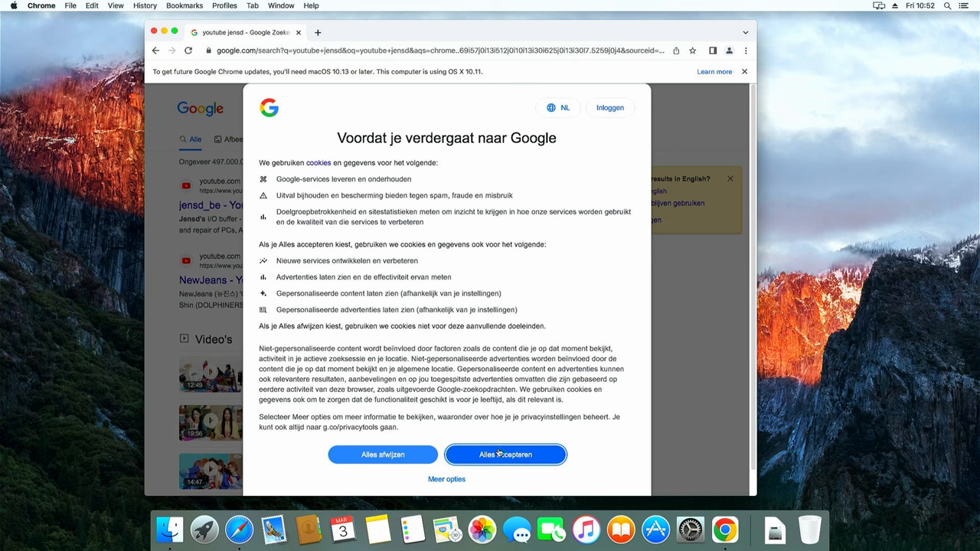
left_click(506, 453)
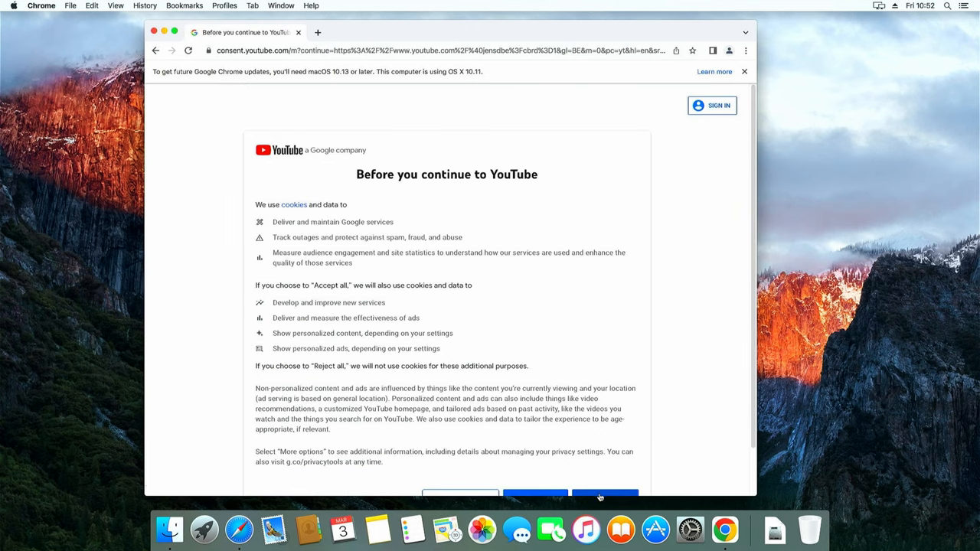
left_click(605, 496)
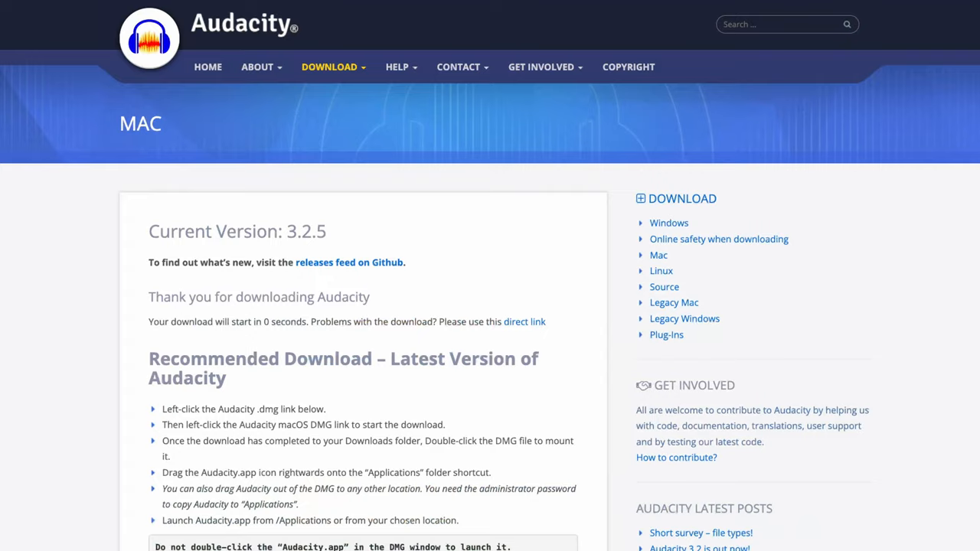
Scroll the Audacity download page, then bring Activity Monitor to the front over the playing video
scroll("down", 3)
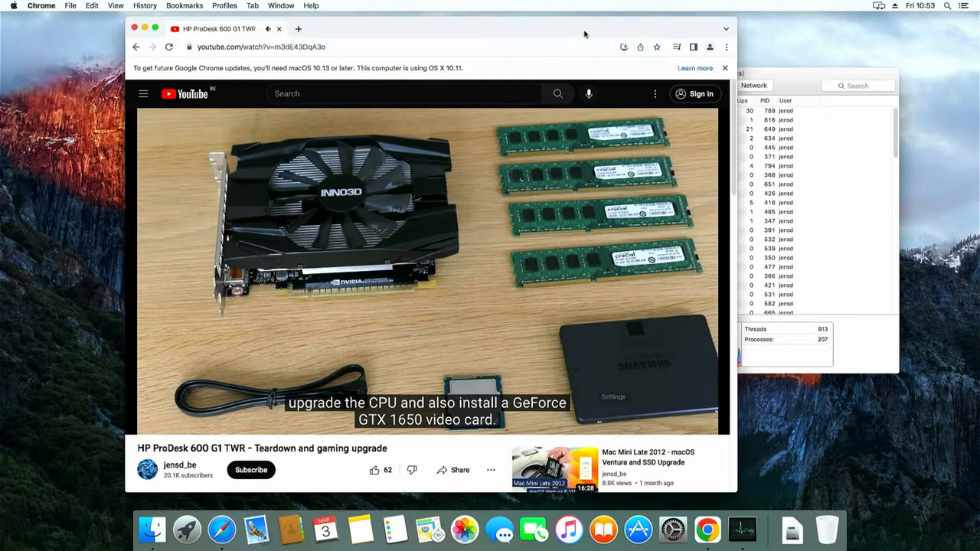
left_click(765, 117)
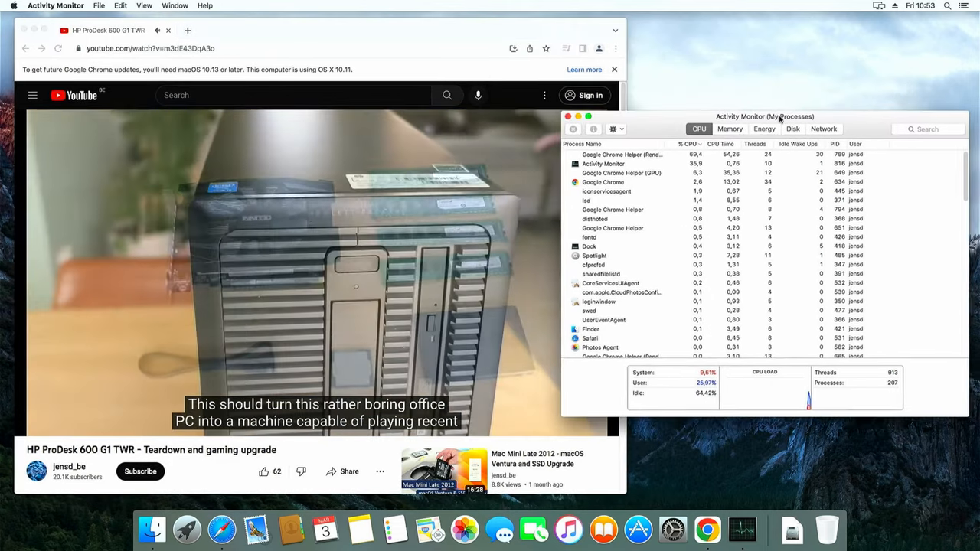